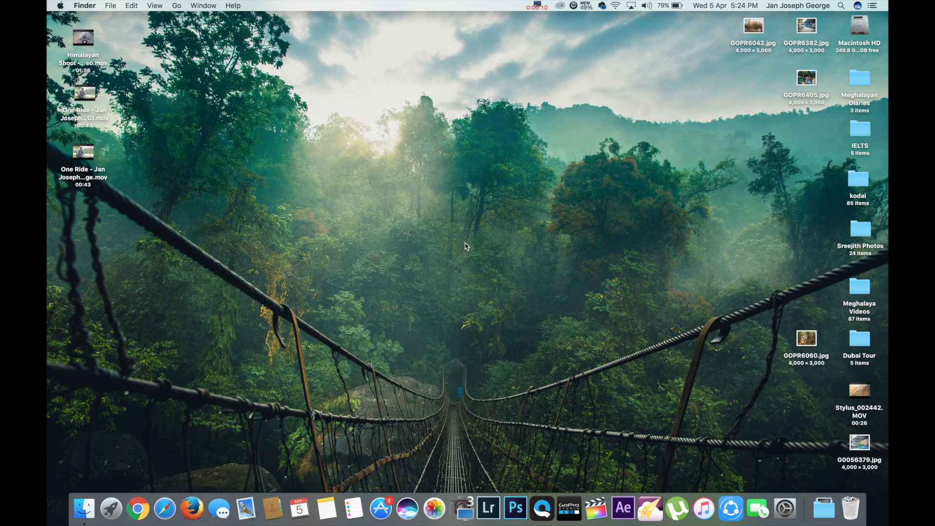
mouse_move(489, 514)
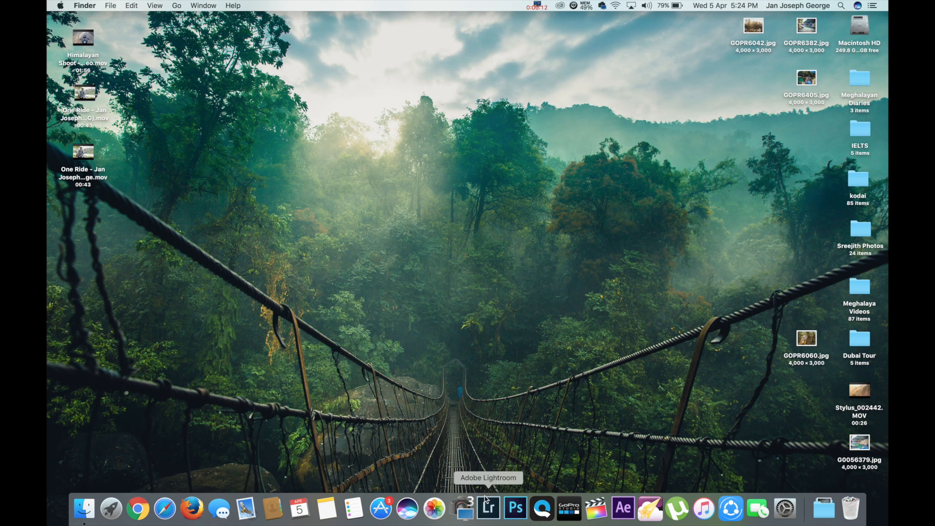
Launch Adobe Photoshop Lightroom CC from its Dock icon
click(487, 510)
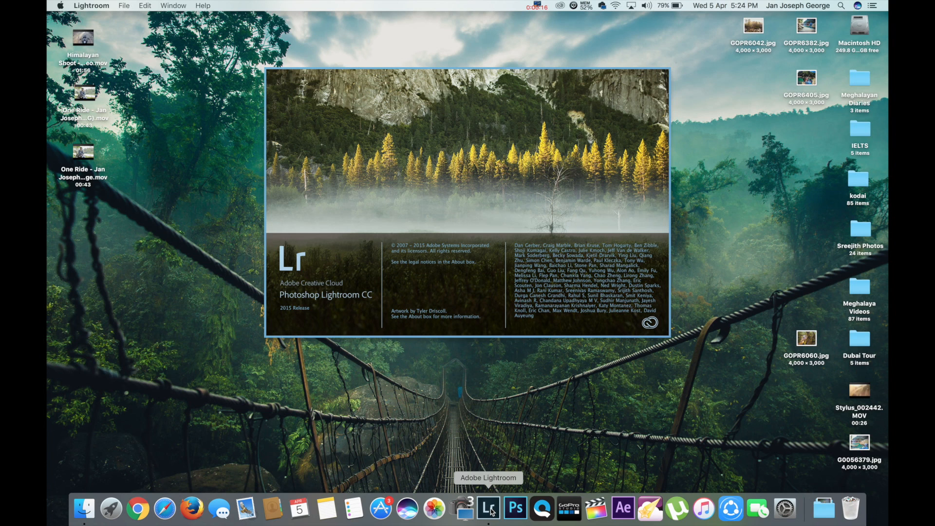
Let Lightroom finish loading into the Library catalog thumbnail grid
click(489, 509)
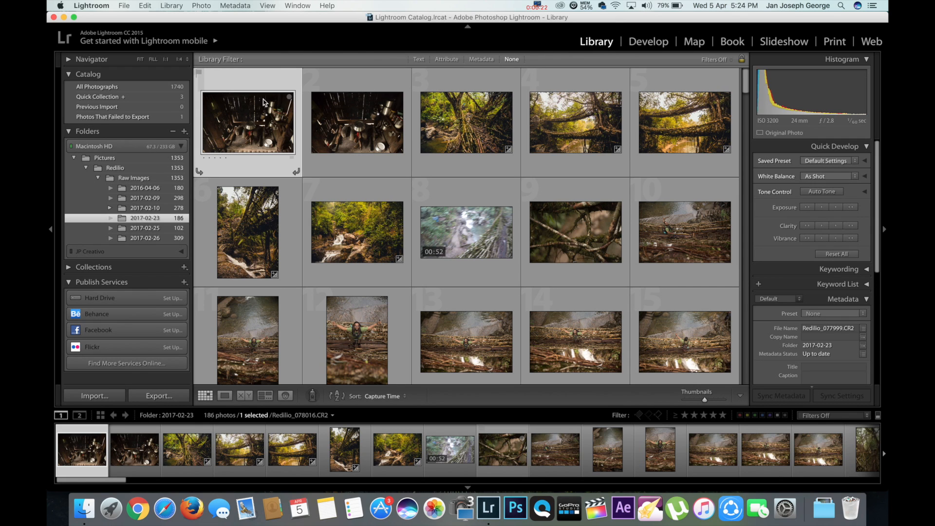
mouse_move(138, 155)
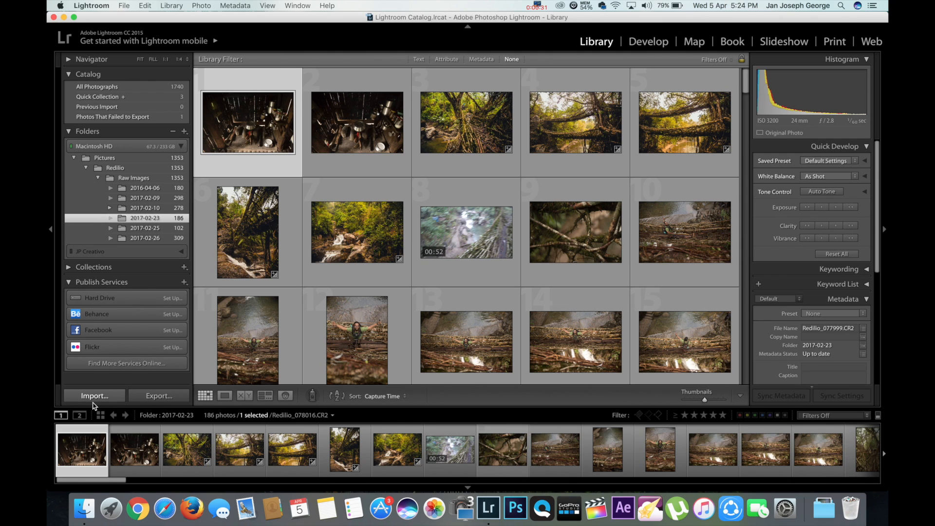
mouse_move(100, 408)
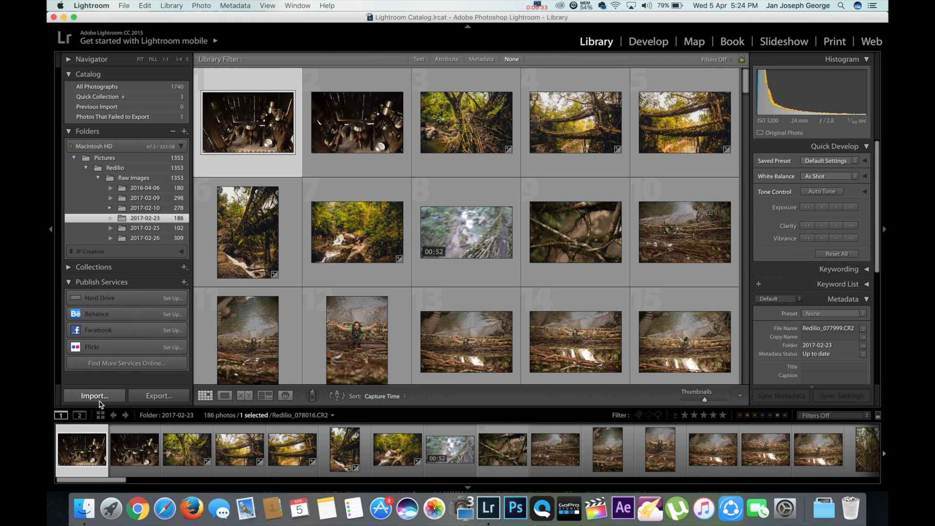
mouse_move(100, 405)
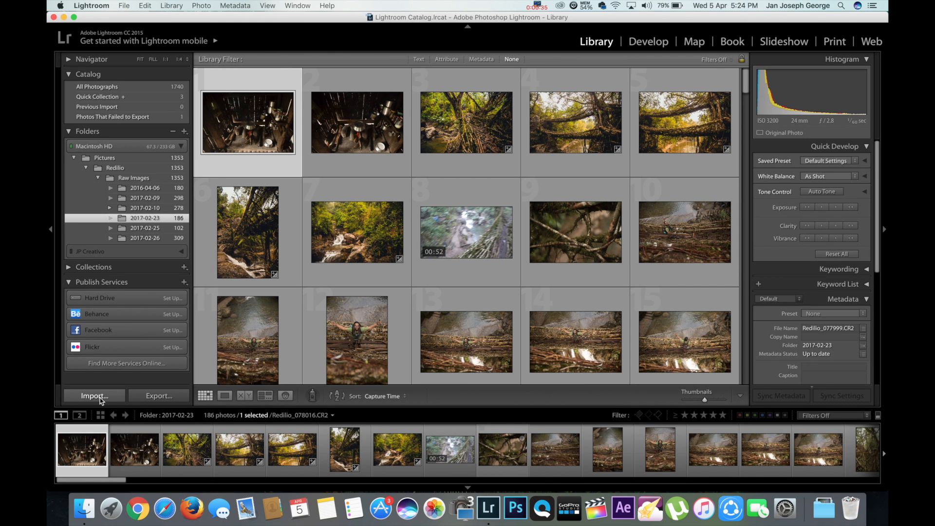
Start an import with the Raw Images 2017-03-31 folder as source, showing all photos
click(93, 395)
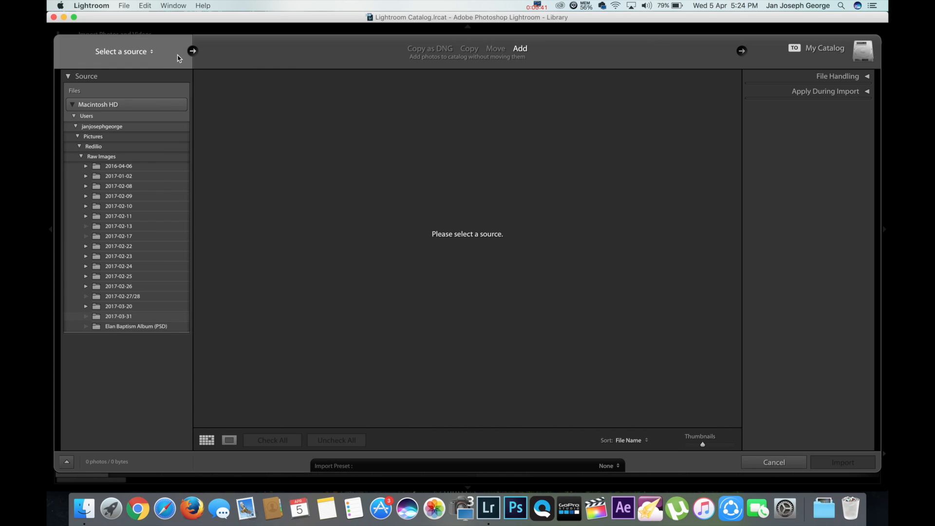
mouse_move(176, 64)
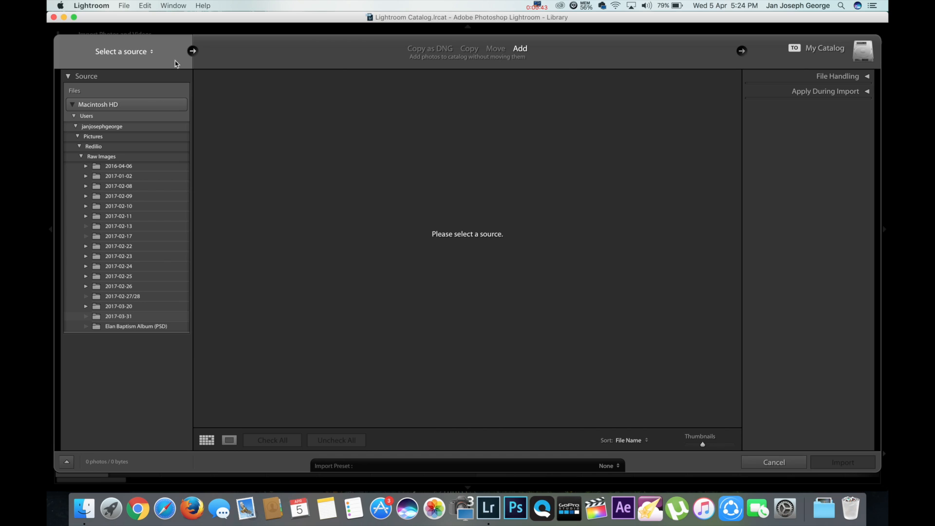
mouse_move(171, 167)
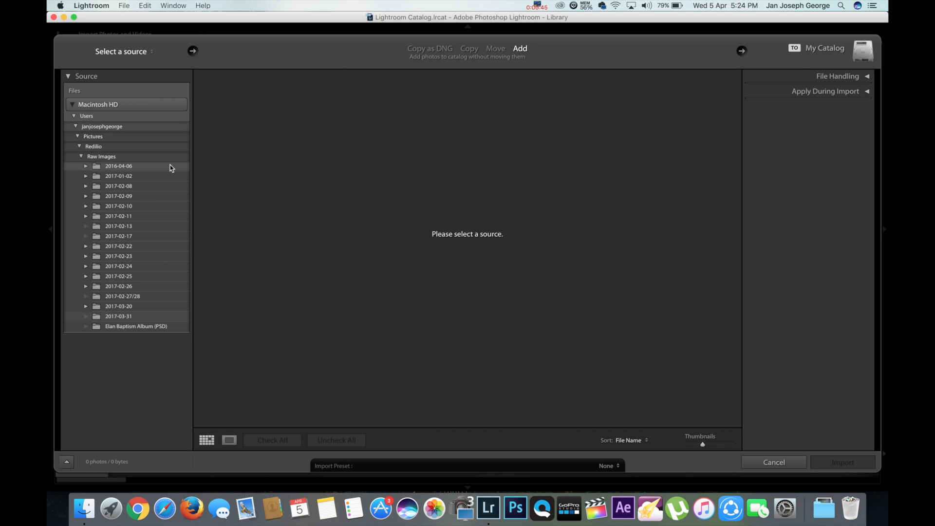
mouse_move(166, 177)
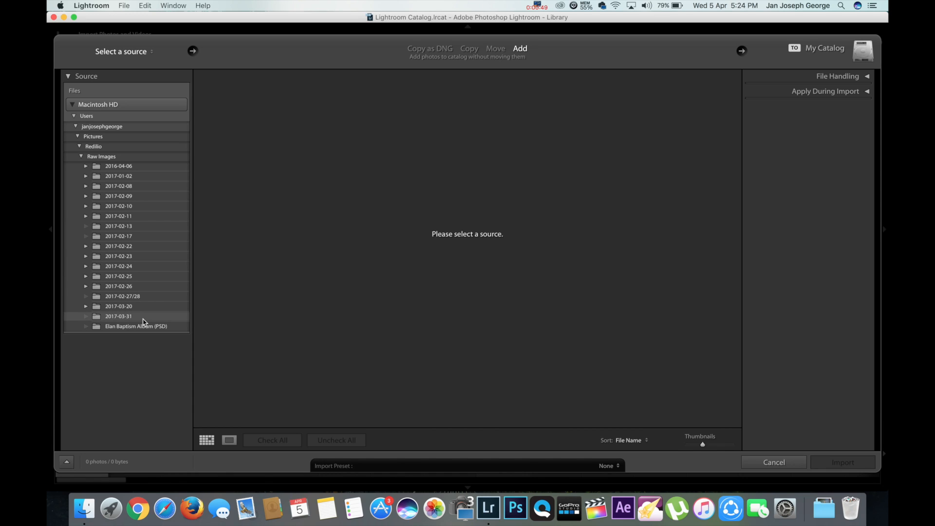
mouse_move(142, 319)
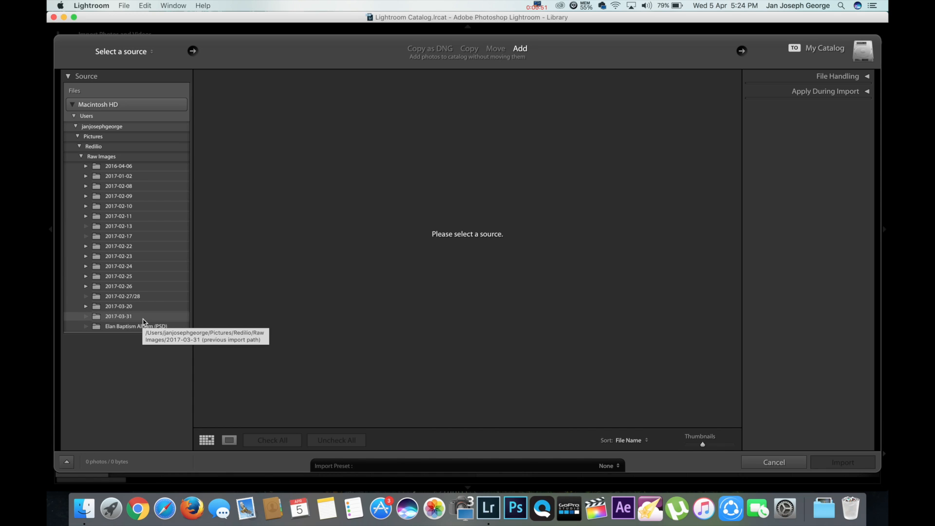
click(118, 316)
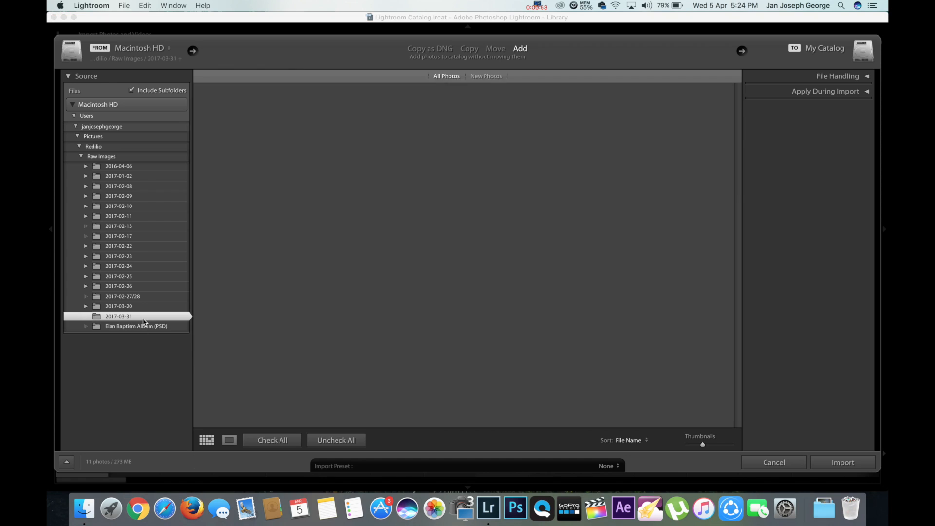
click(118, 316)
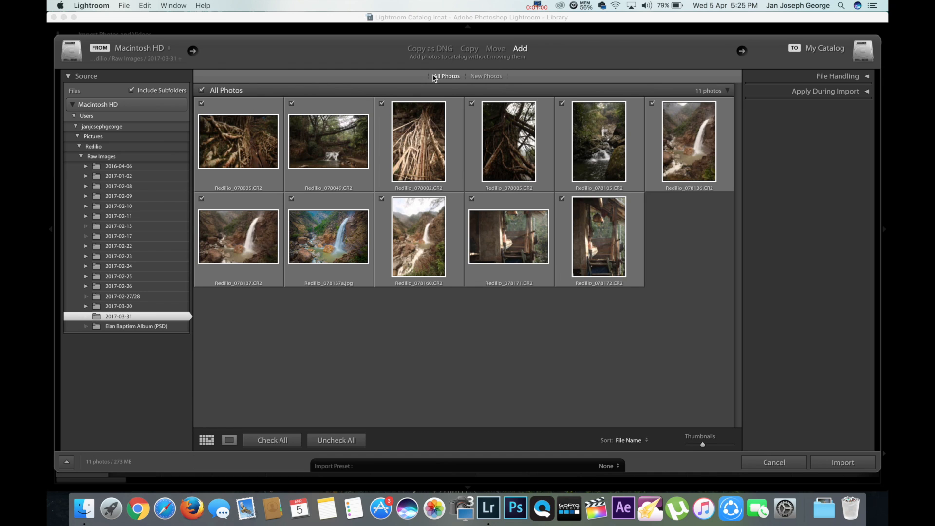
mouse_move(773, 399)
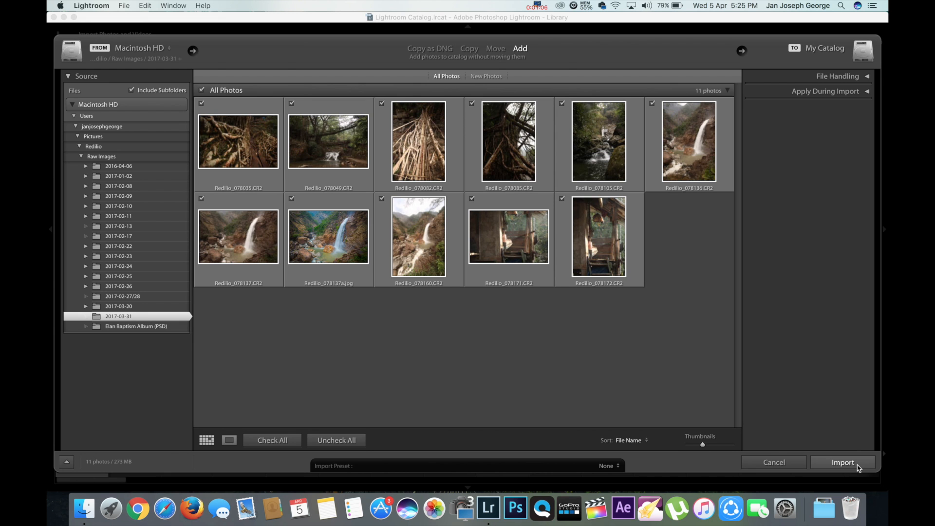
Import the 11 checked photos from the 2017-03-31 folder
click(843, 462)
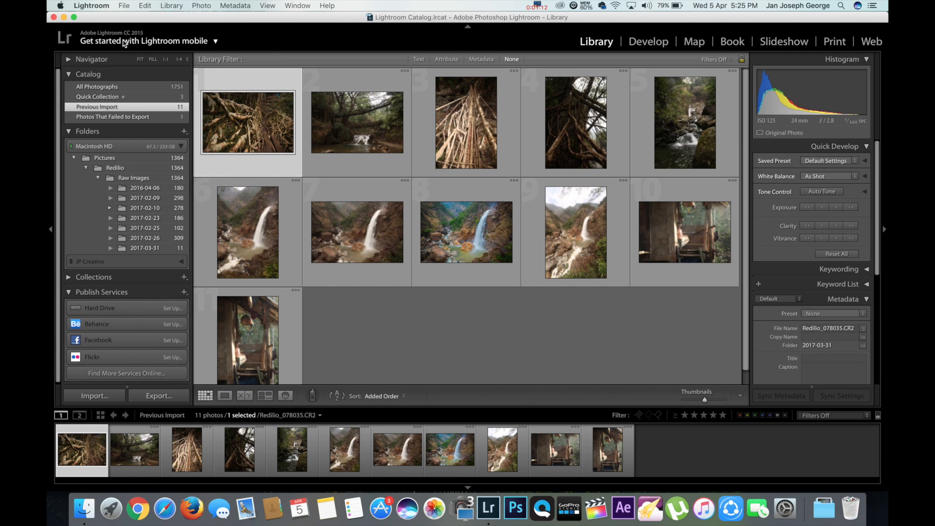
mouse_move(626, 46)
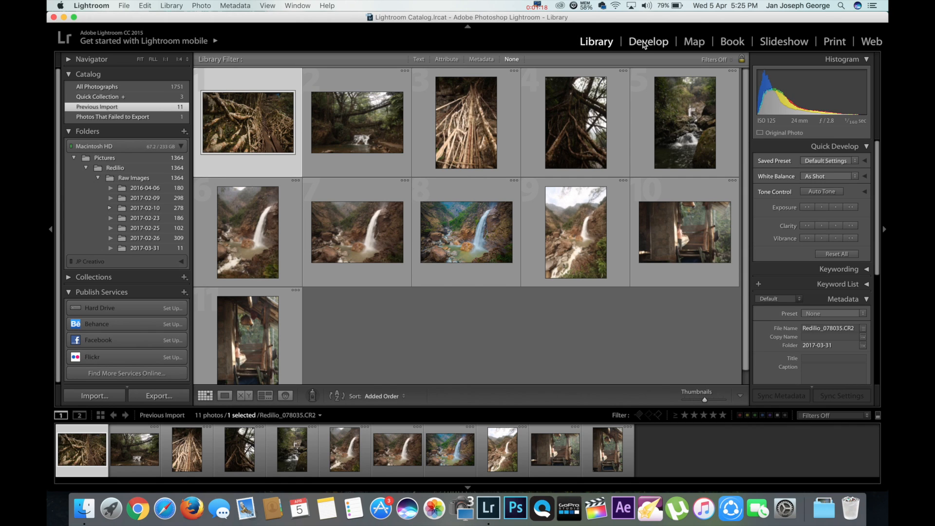
In Develop, compare the edited waterfall JPEG, then select raw Redilio_078137.CR2
click(648, 41)
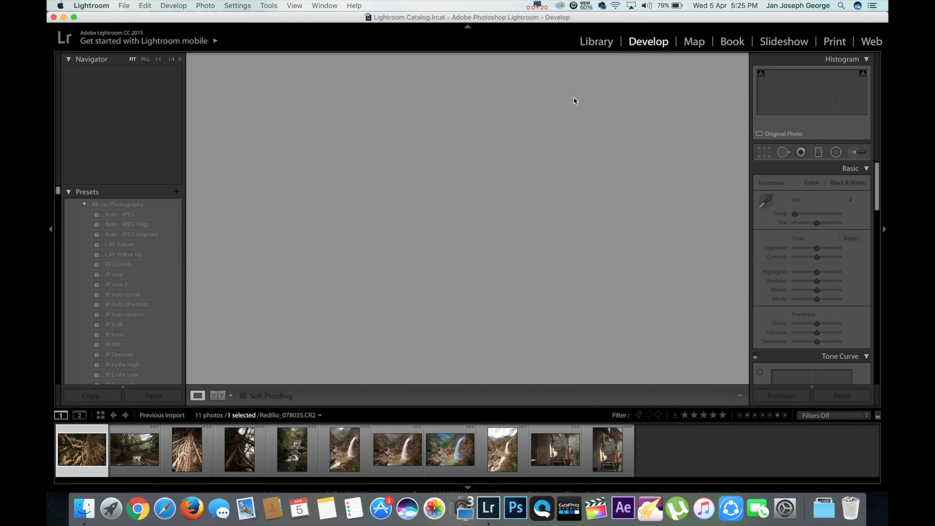
click(82, 451)
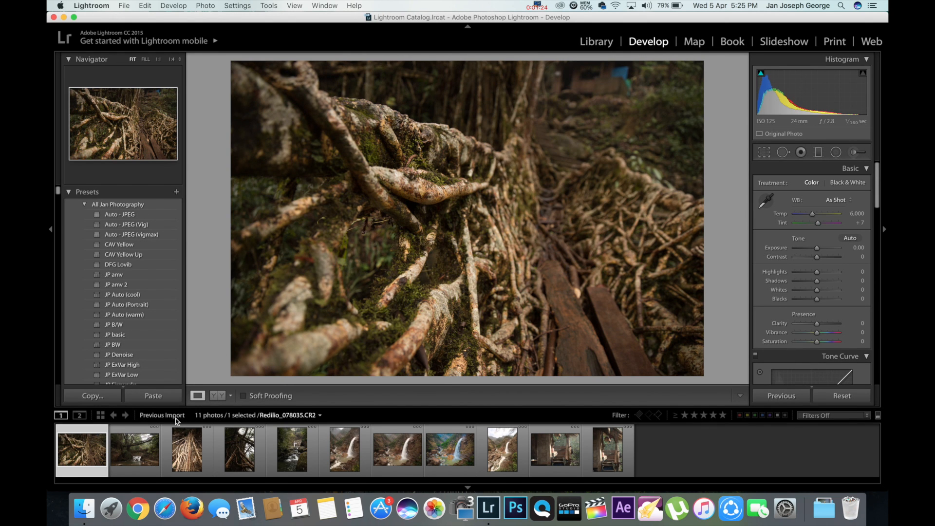
click(135, 451)
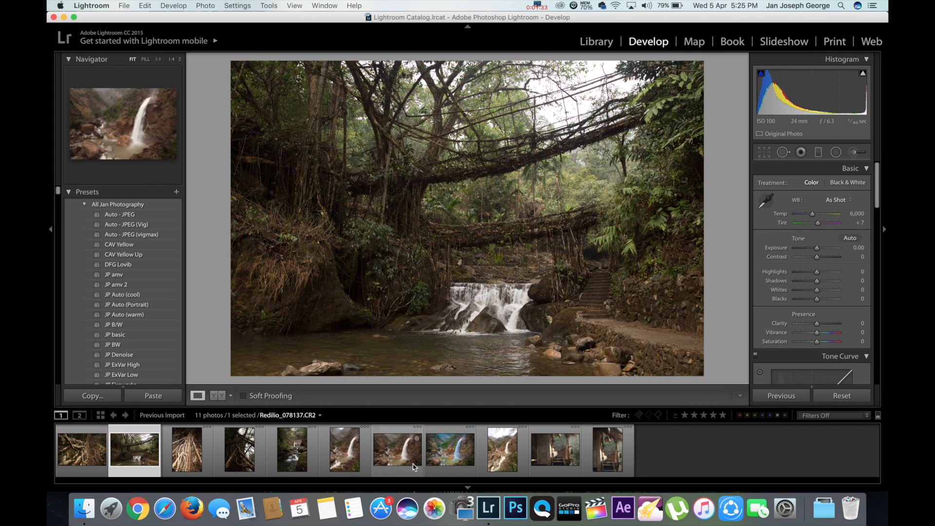
click(398, 455)
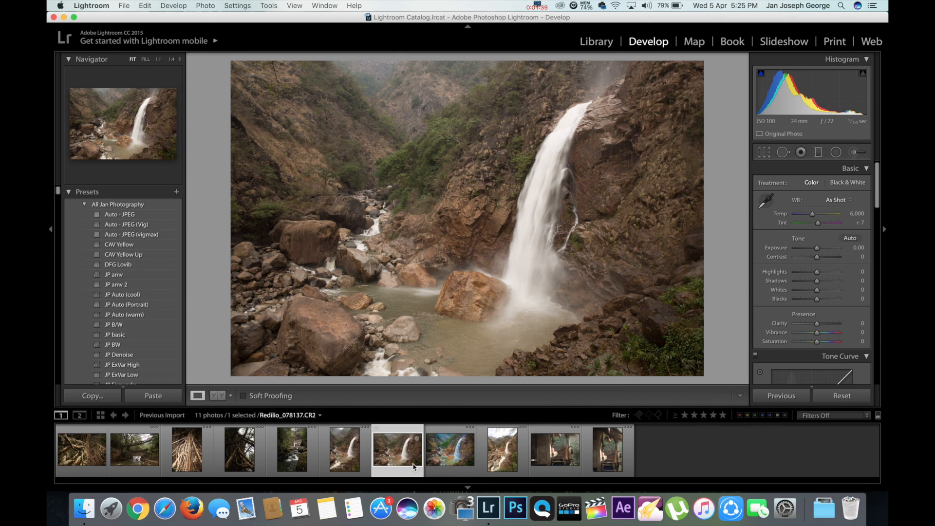
click(450, 450)
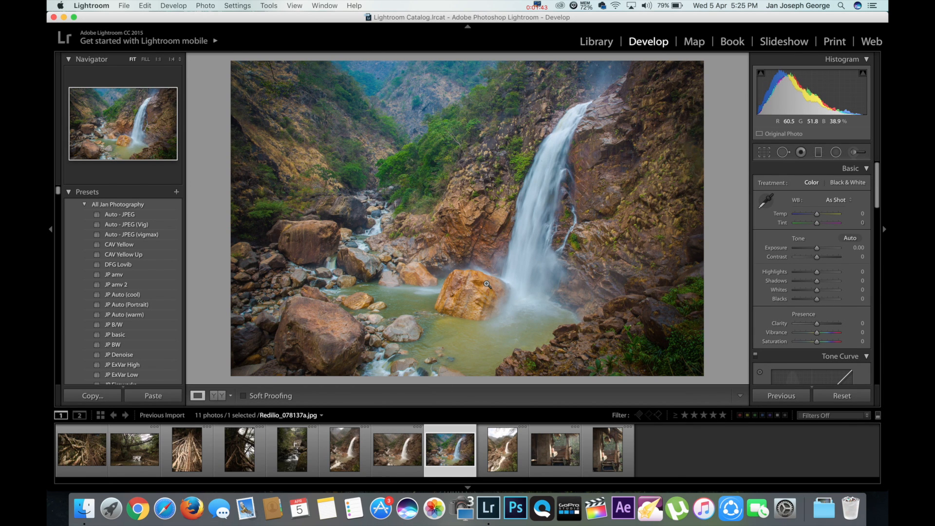
click(396, 453)
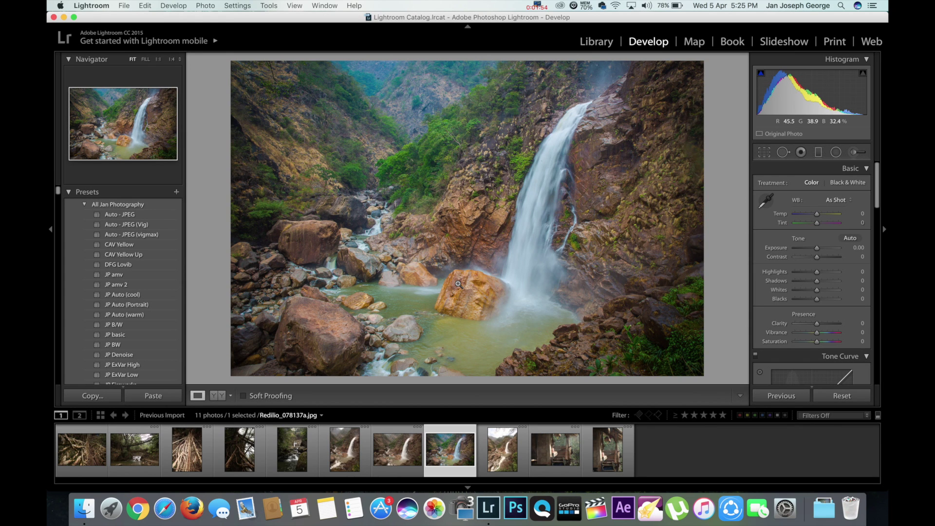
click(399, 453)
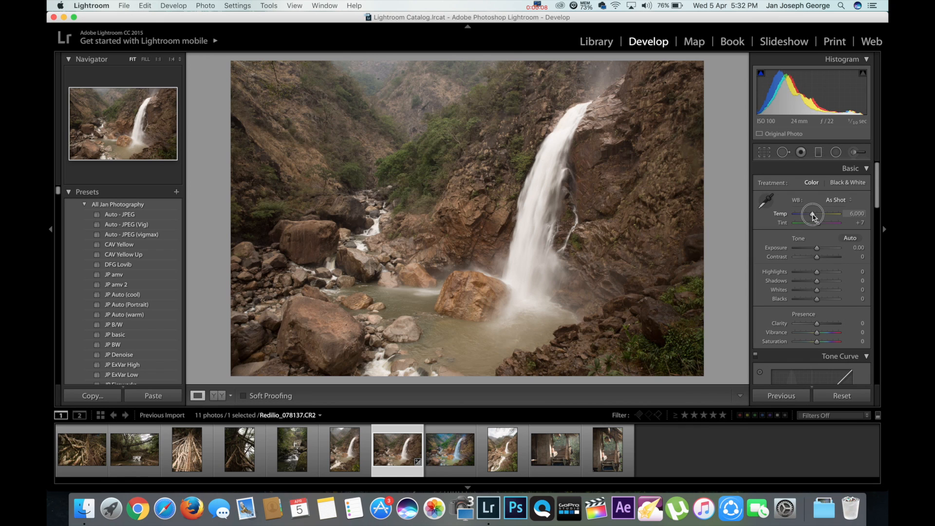
Adjust the WB Temp slider back and forth, settling at 4,684
drag(818, 215, 807, 215)
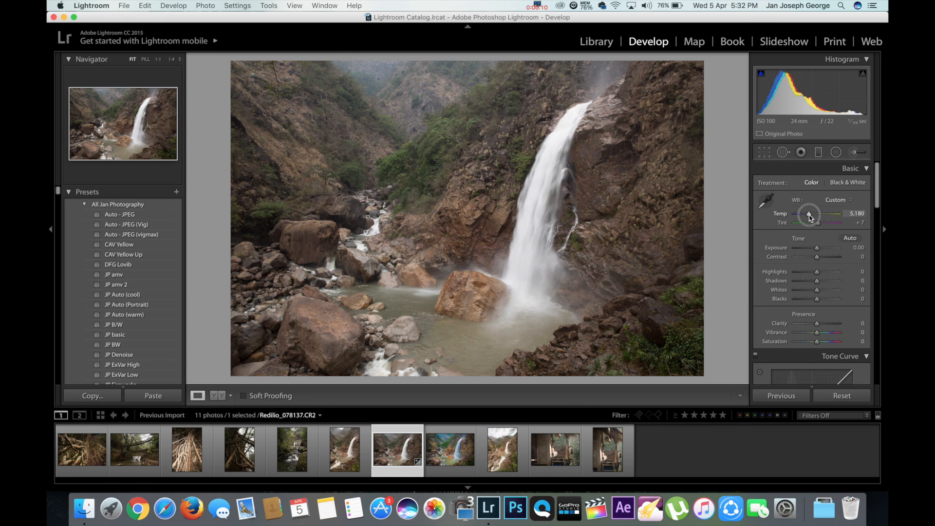
drag(811, 214, 805, 214)
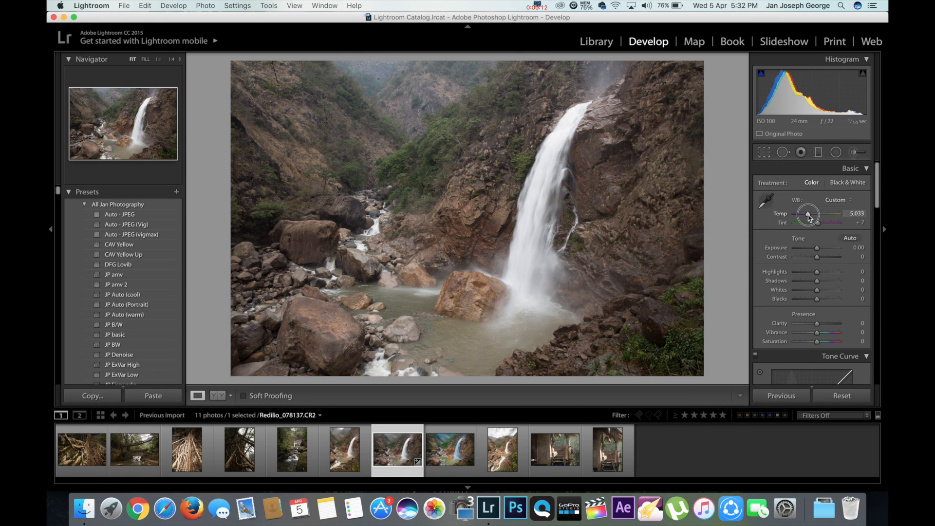
drag(810, 214, 802, 213)
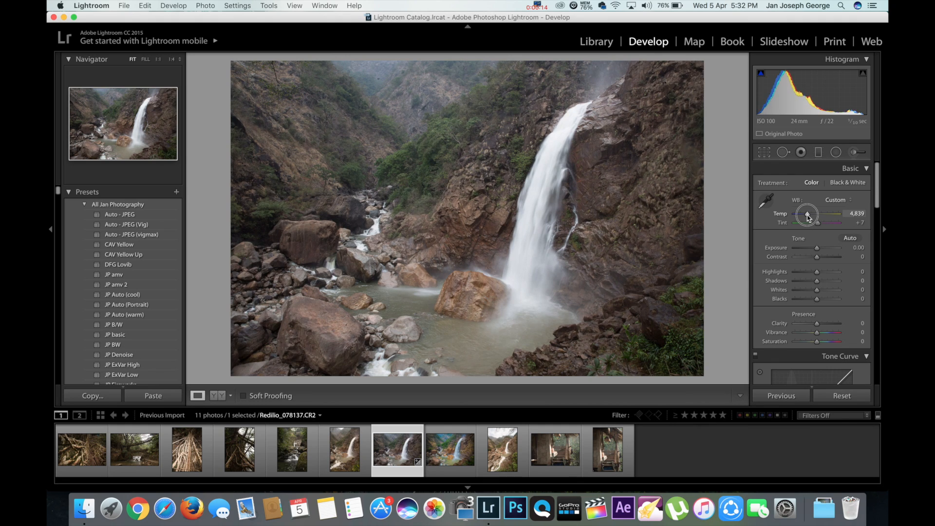
drag(807, 219, 828, 216)
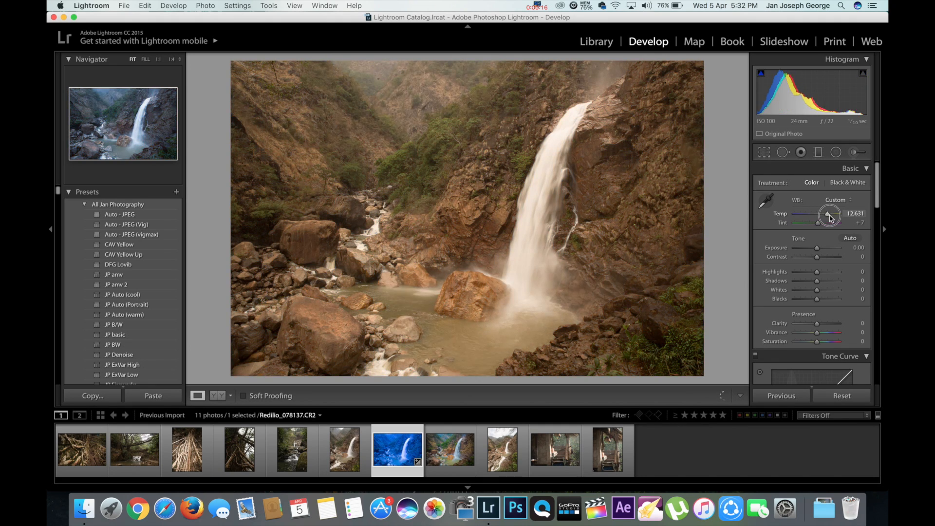
drag(829, 215, 809, 217)
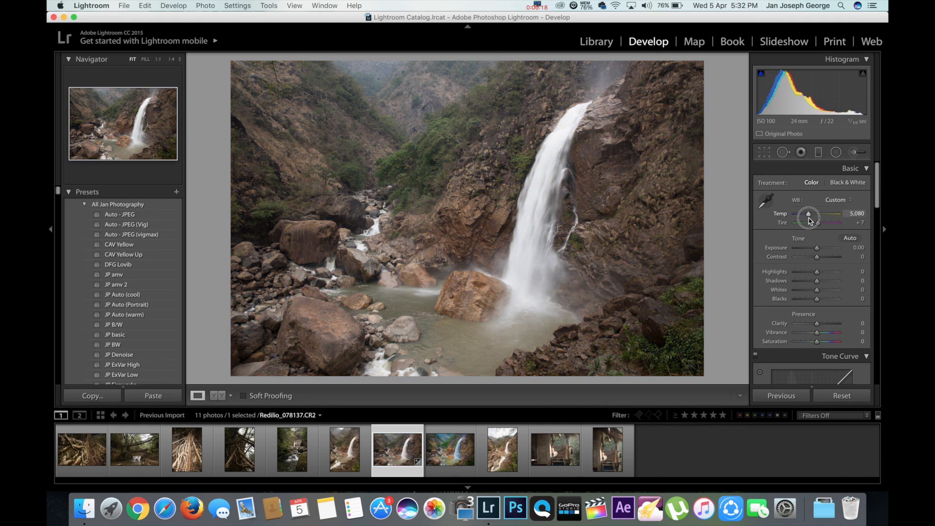
drag(823, 214, 807, 215)
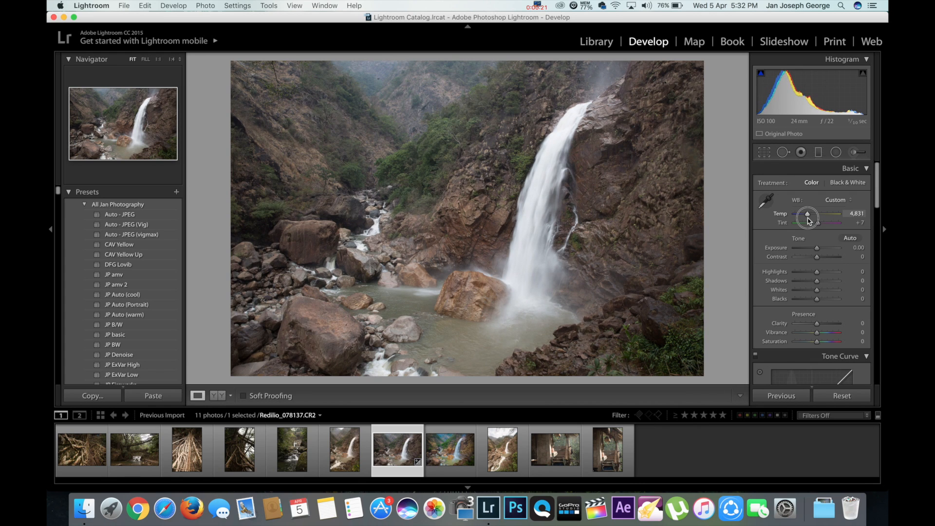
drag(808, 216, 806, 216)
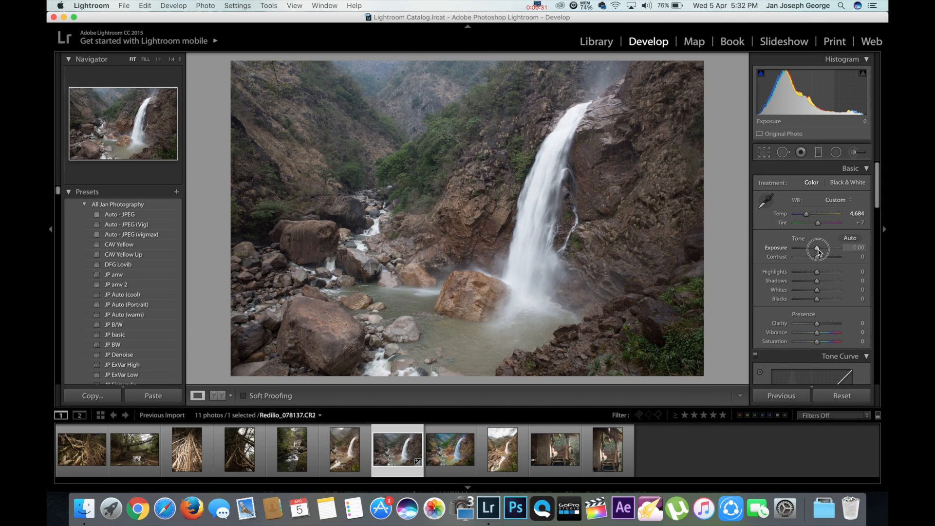
Lower the Exposure slider to -0.10
drag(818, 248, 816, 248)
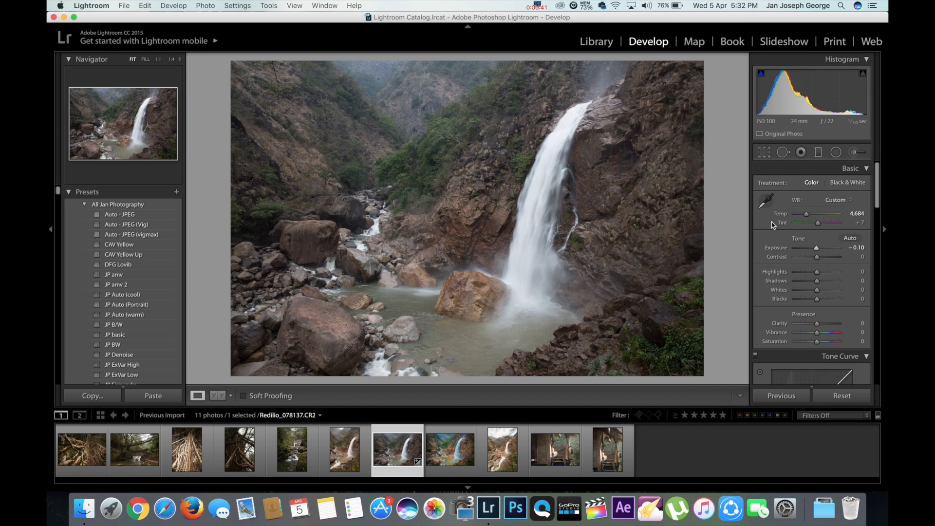
mouse_move(580, 135)
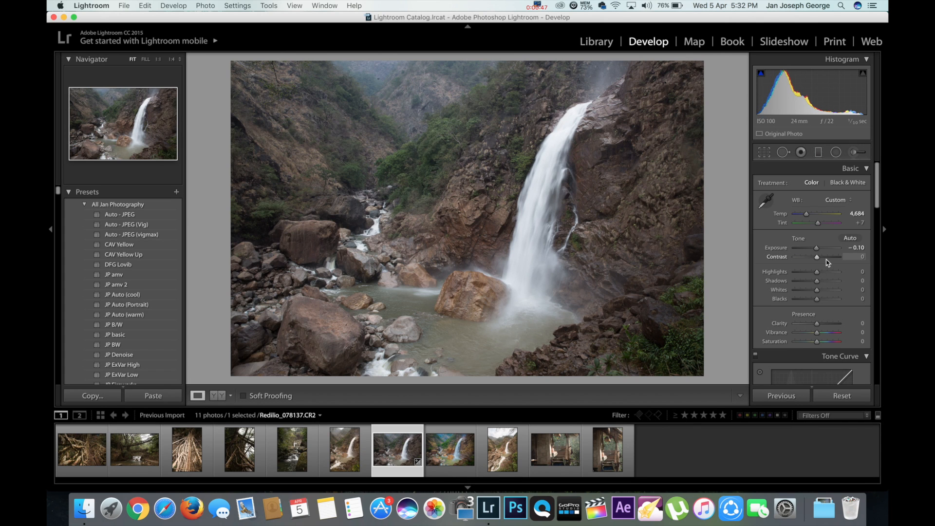
Set contrast to +59, highlights to -58 and shadows to +57
drag(816, 257, 834, 257)
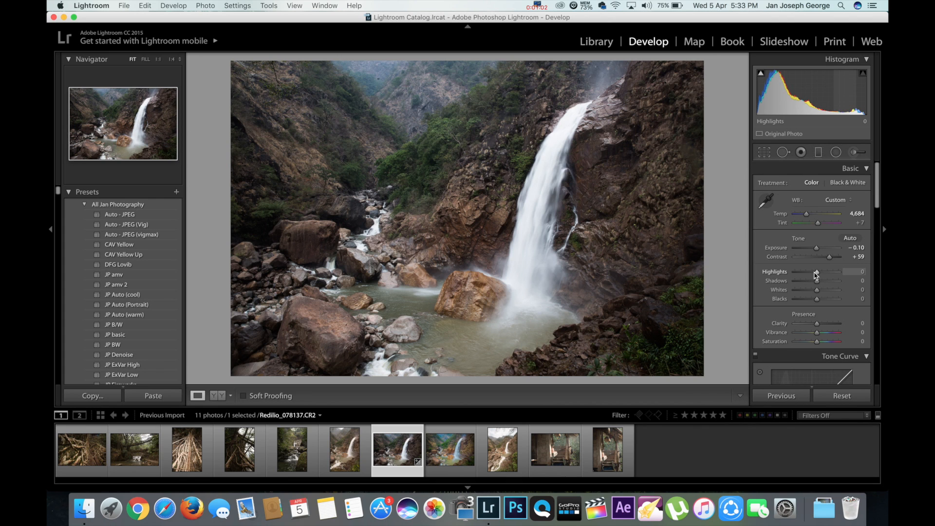
drag(825, 271, 802, 272)
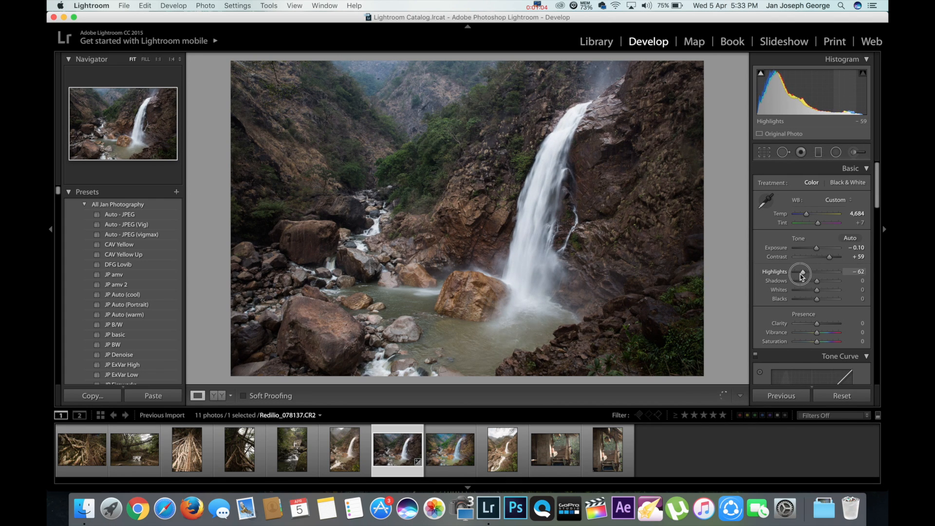
drag(818, 280, 813, 280)
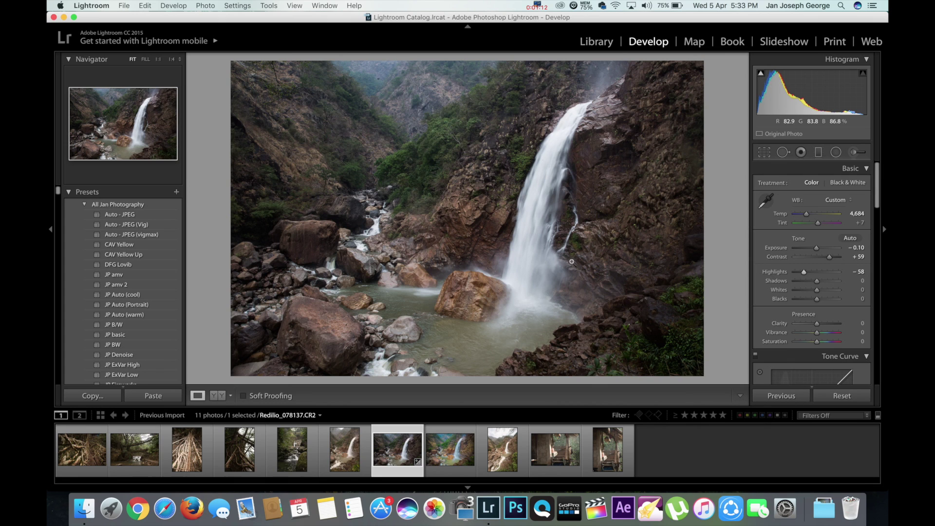
drag(815, 281, 822, 281)
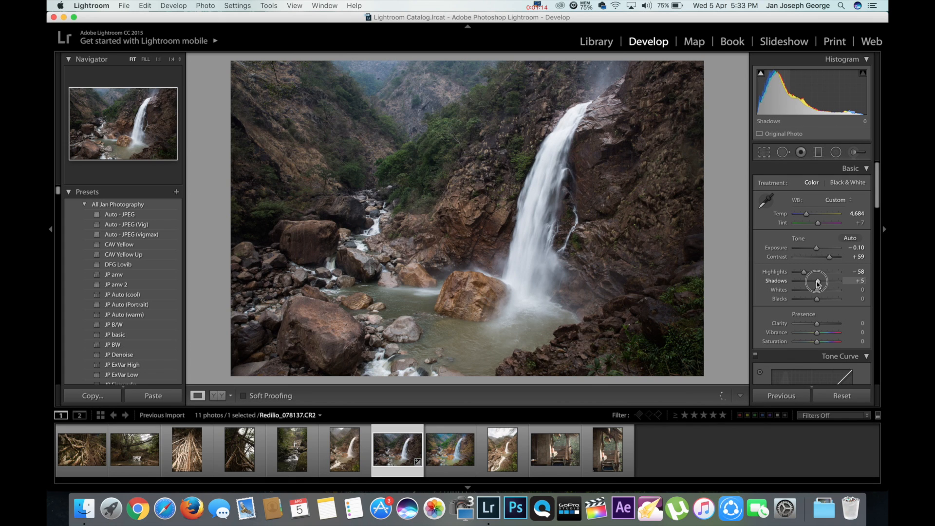
drag(817, 281, 826, 281)
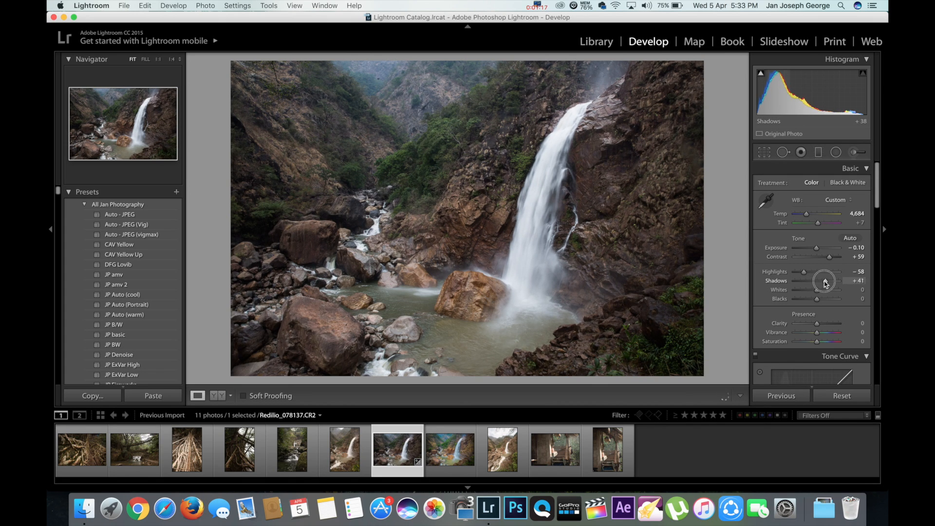
drag(820, 280, 830, 281)
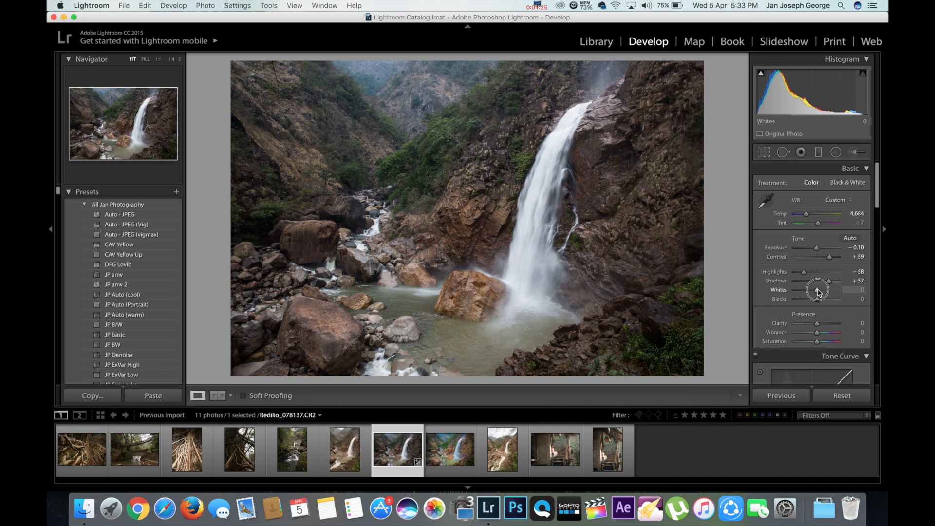
Try several whites and blacks values, settling on whites +22 and blacks -6
drag(823, 290, 811, 290)
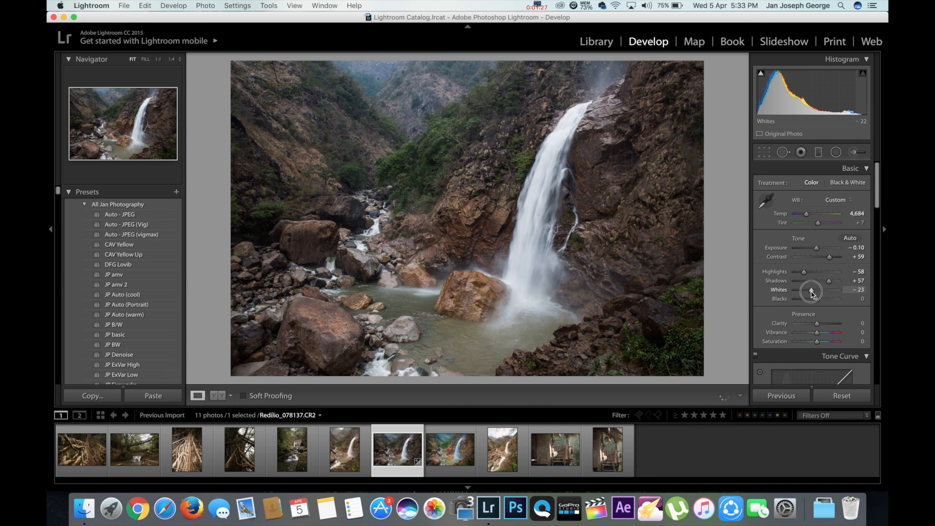
drag(814, 289, 809, 292)
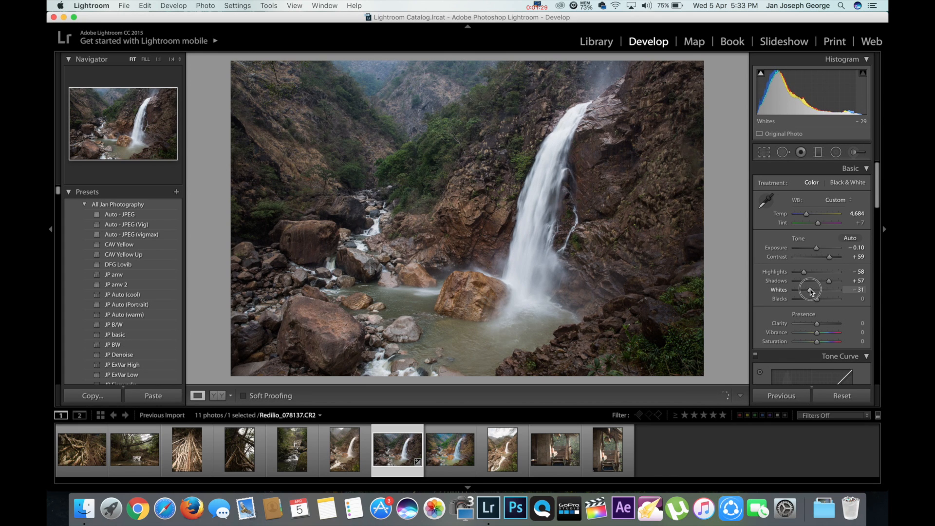
drag(813, 289, 812, 289)
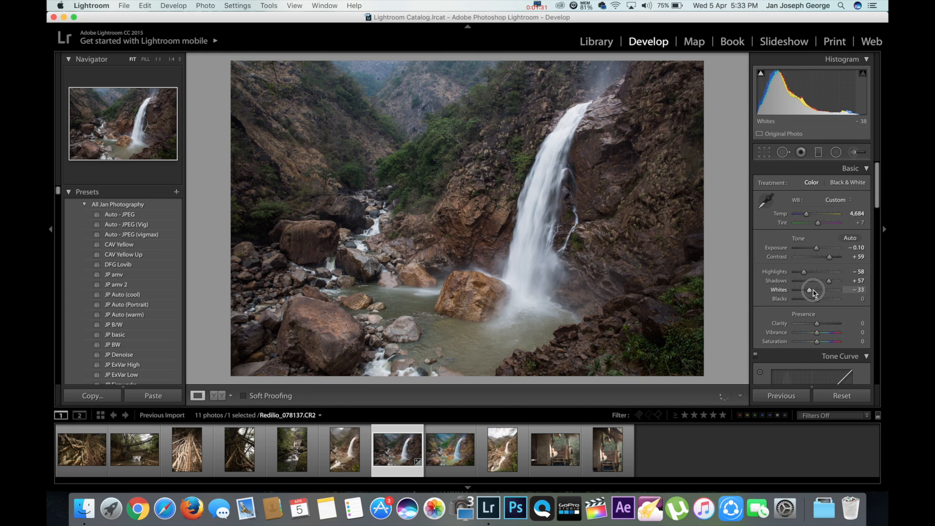
drag(812, 290, 830, 290)
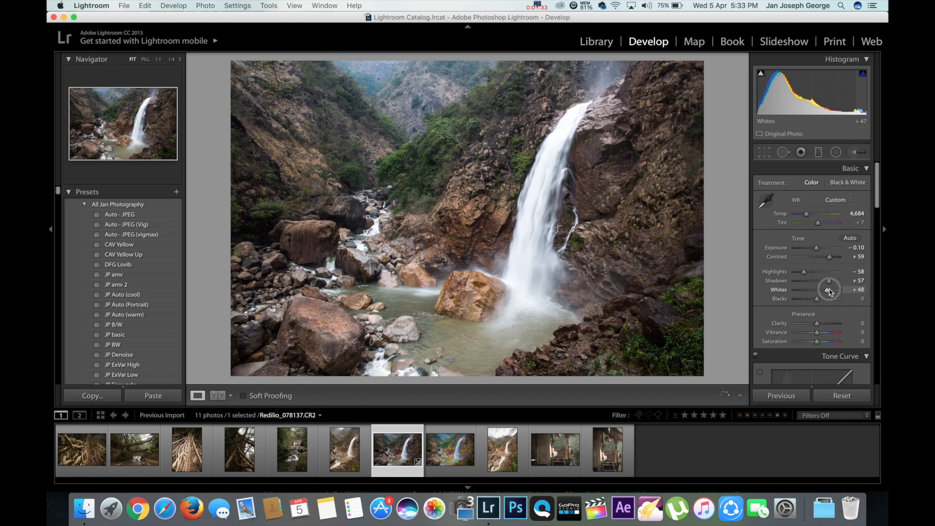
drag(828, 290, 819, 289)
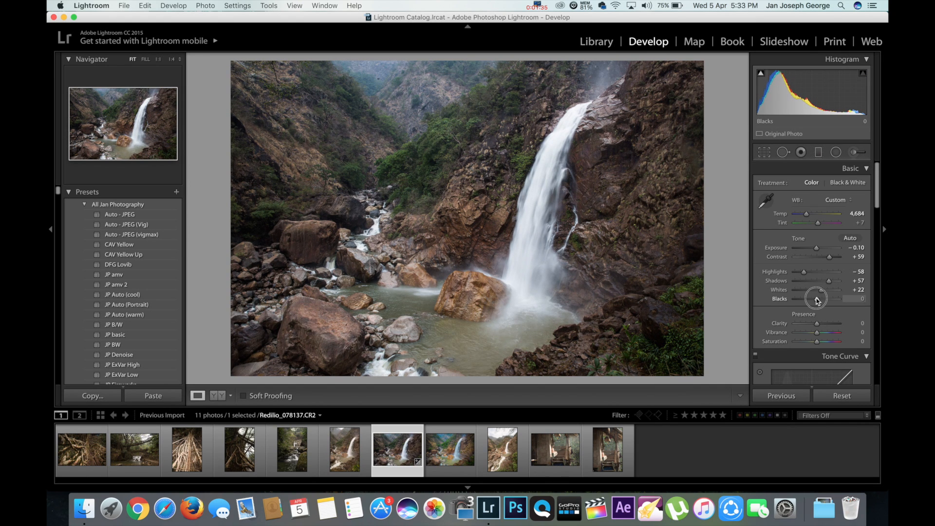
drag(818, 298, 827, 298)
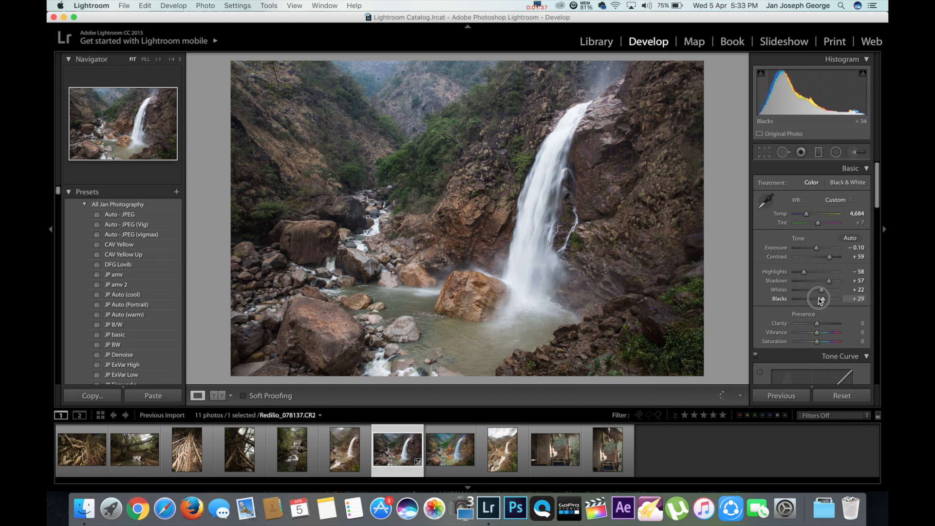
drag(817, 298, 822, 298)
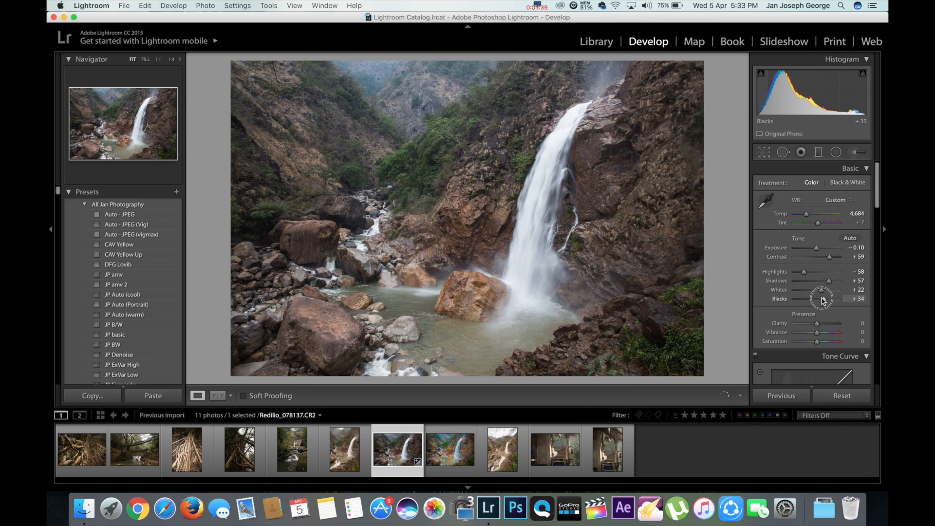
drag(822, 299, 812, 299)
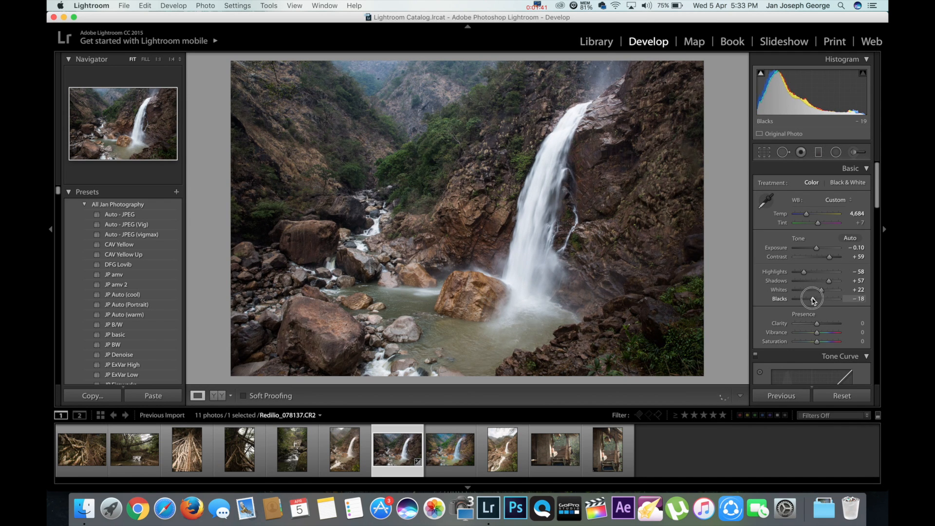
drag(811, 298, 817, 298)
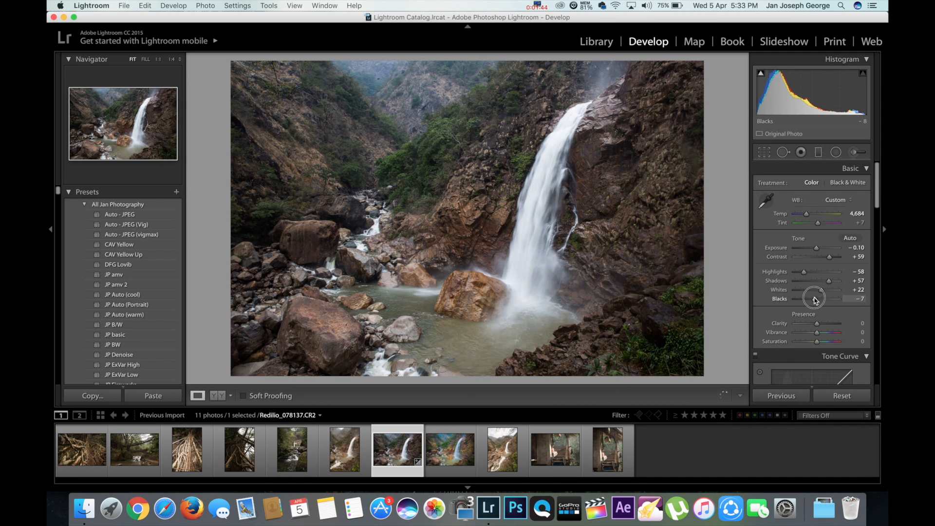
drag(813, 298, 817, 298)
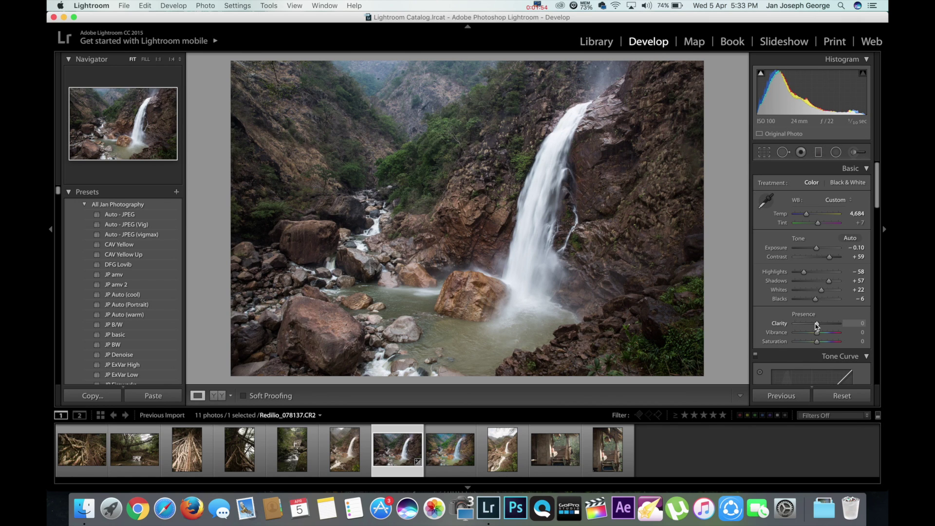
Set Clarity to +29 and Vibrance to +47, then nudge Saturation up slightly
drag(816, 324, 823, 323)
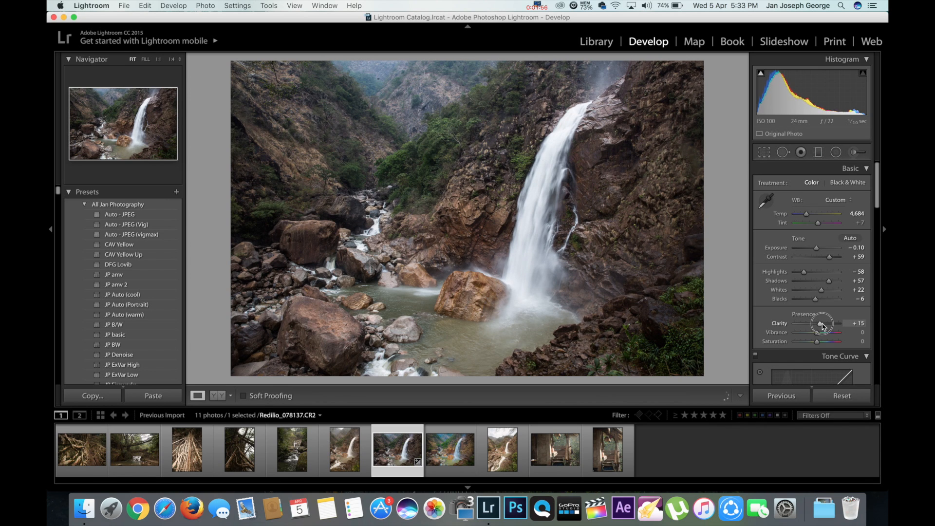
drag(821, 323, 825, 324)
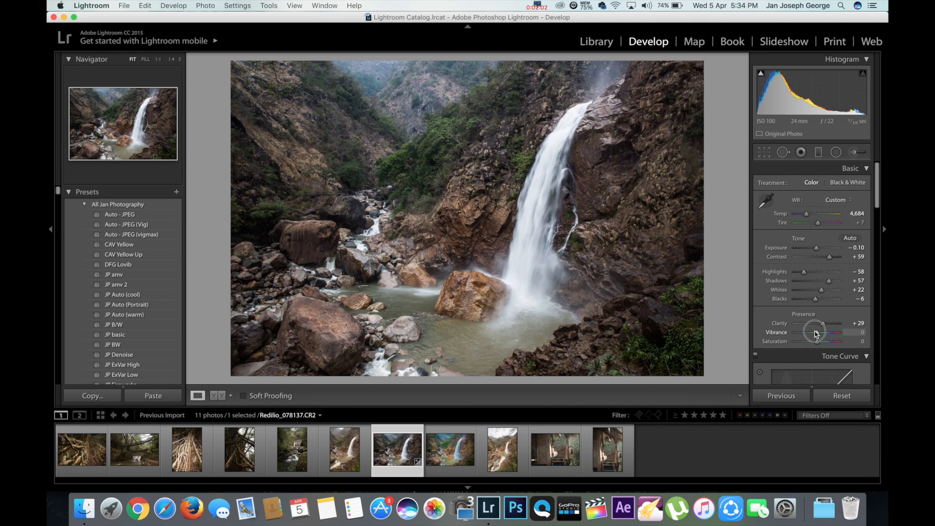
drag(814, 332, 826, 332)
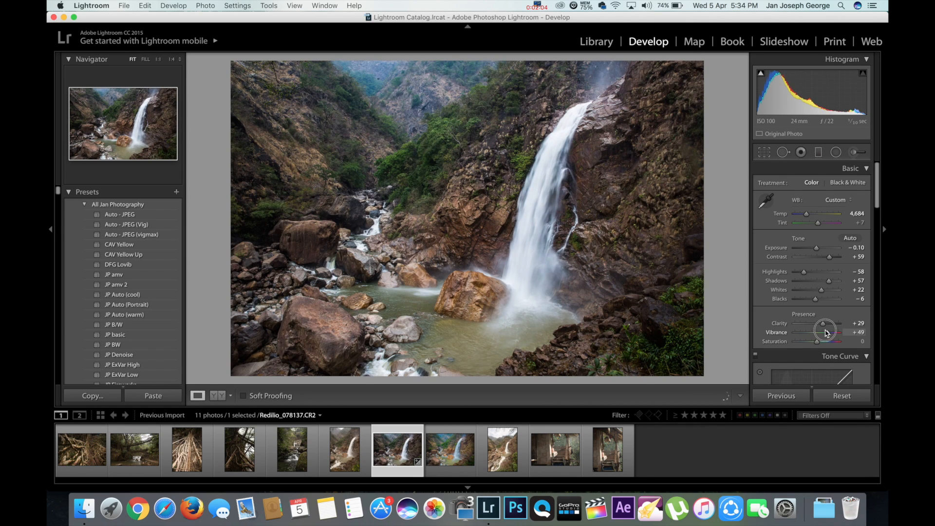
drag(817, 333, 821, 332)
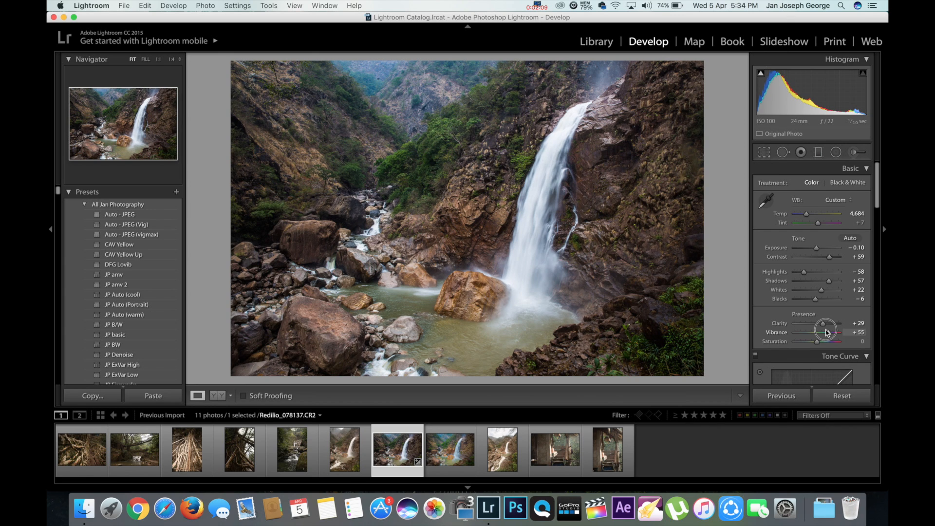
drag(831, 341, 820, 341)
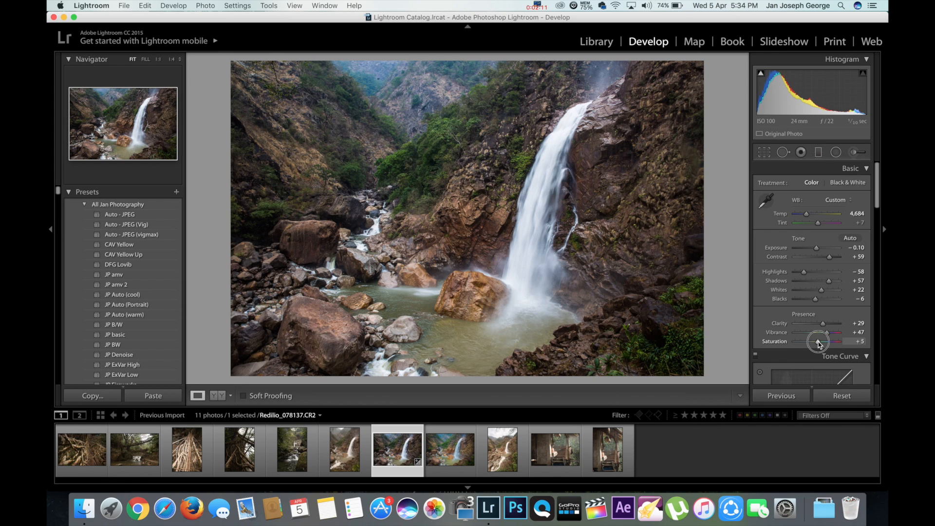
drag(818, 341, 823, 340)
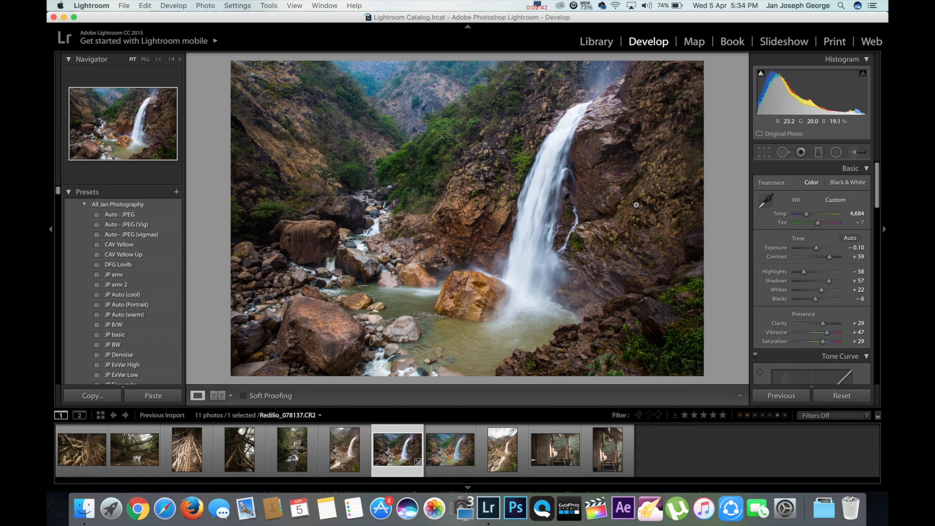
Compare edited and original waterfall in Before & After view, then return to Loupe view
click(218, 396)
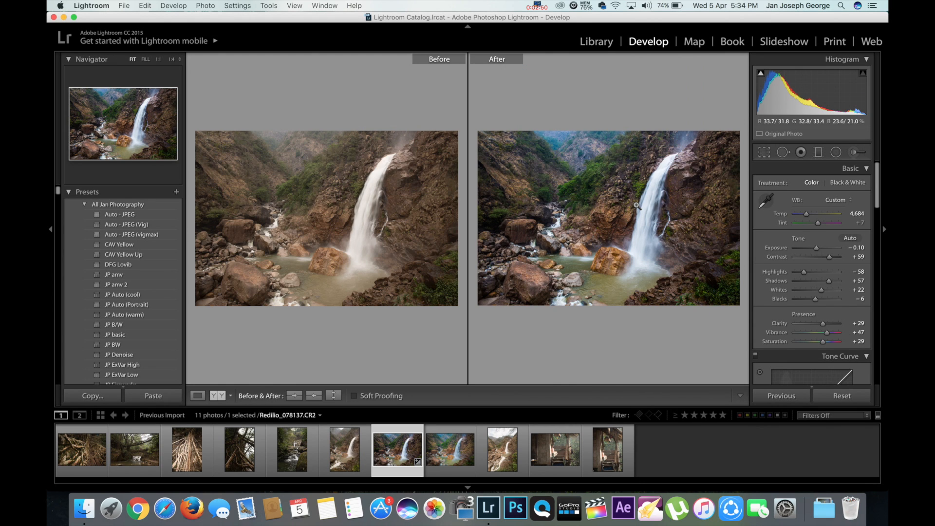
click(197, 395)
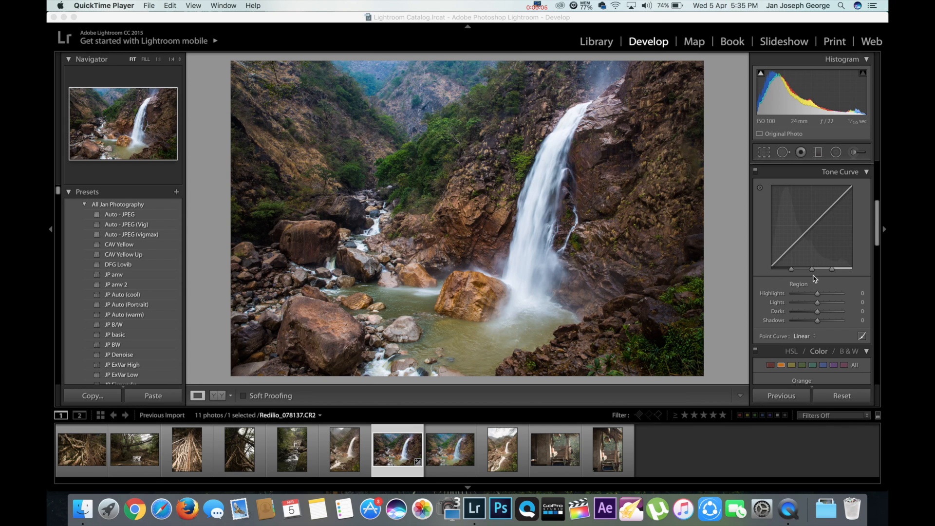
Set the Tone Curve region sliders: Highlights −46, Lights +35, Darks +27, Shadows +17
drag(818, 293, 805, 292)
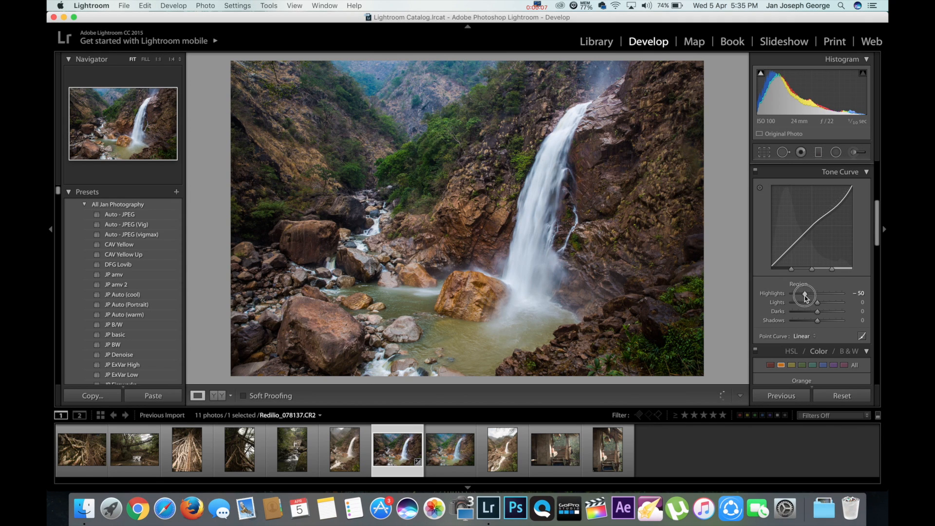
drag(803, 295, 807, 296)
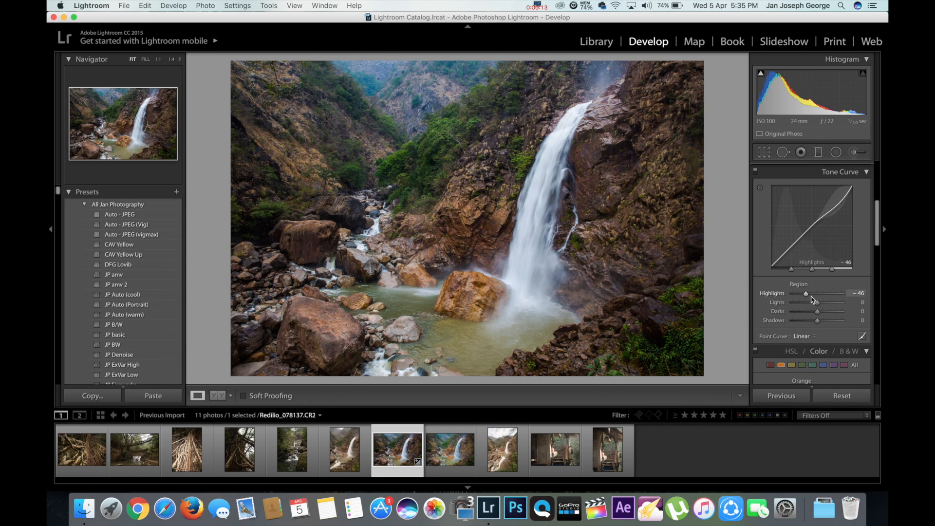
drag(817, 302, 827, 302)
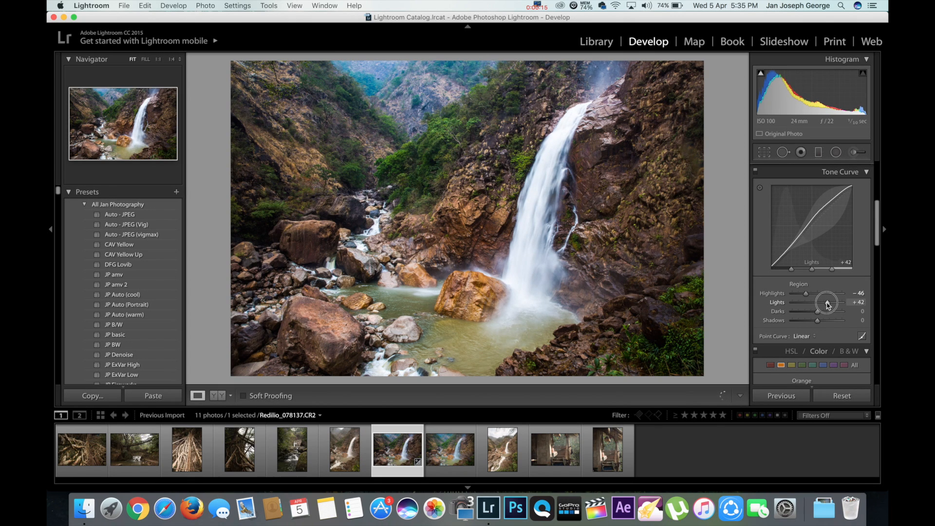
drag(826, 301, 817, 310)
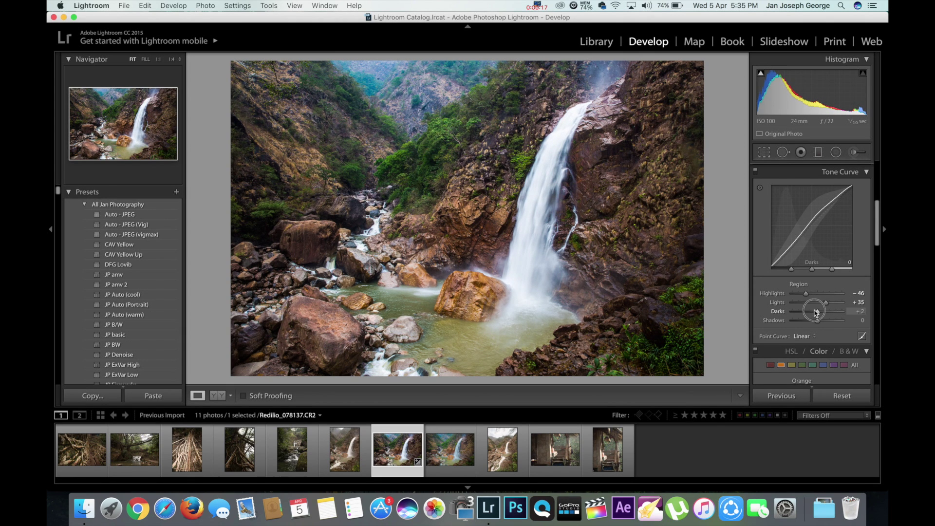
drag(813, 311, 822, 311)
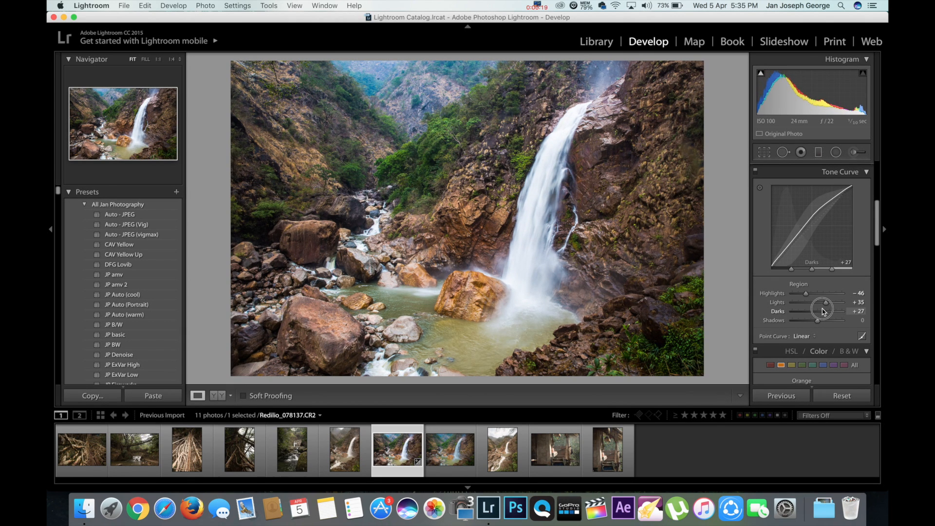
drag(805, 320, 823, 320)
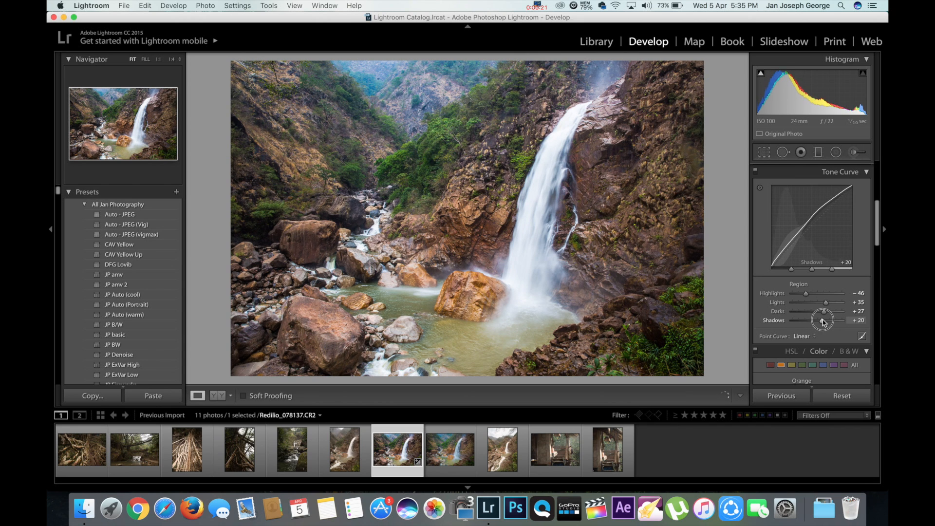
drag(826, 317, 822, 317)
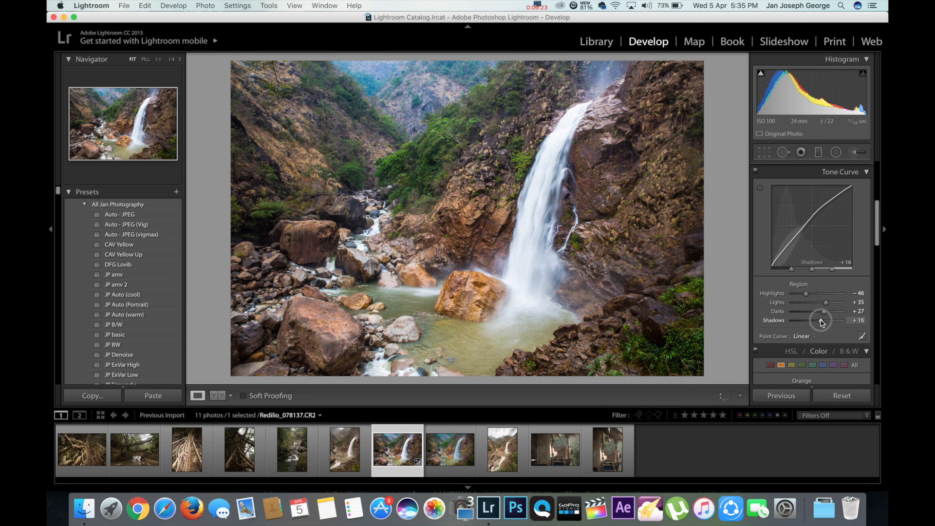
drag(820, 320, 822, 320)
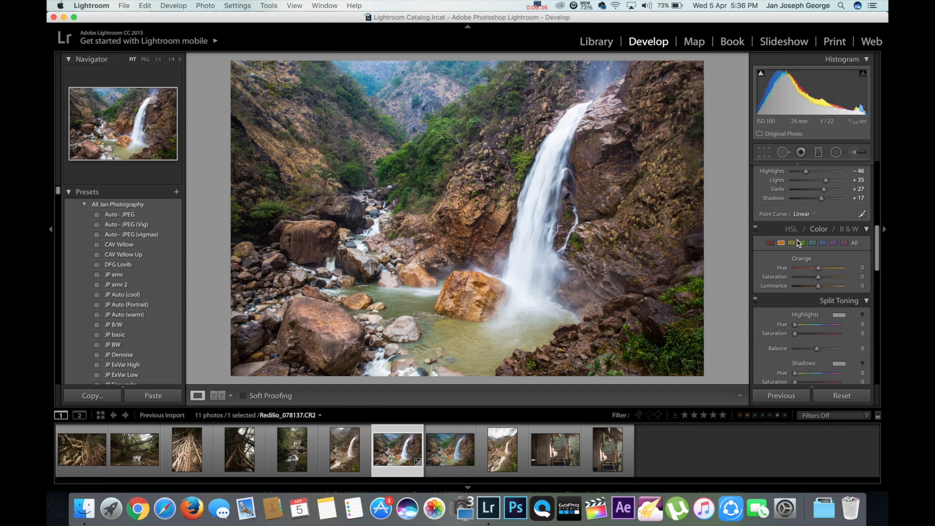
In HSL, give Orange saturation +33 and luminance about +46, with hue back at 0
click(781, 243)
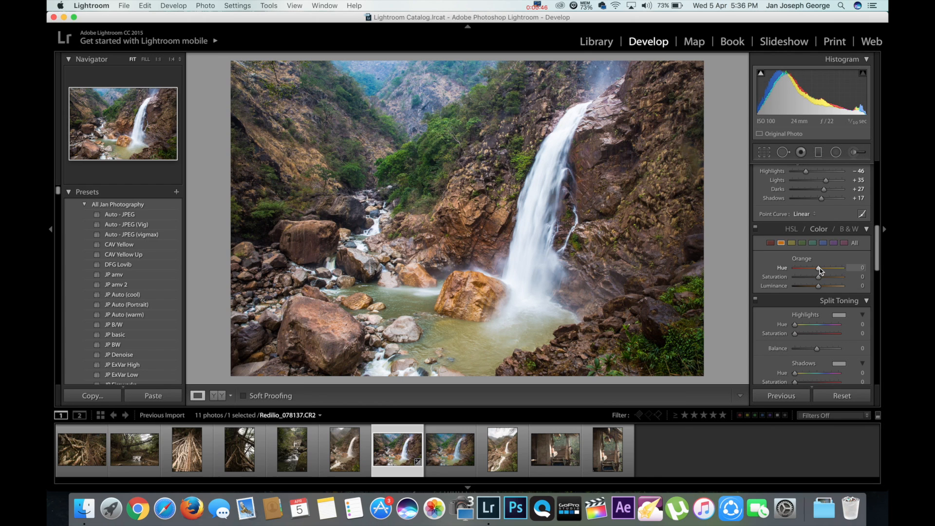
drag(818, 267, 811, 268)
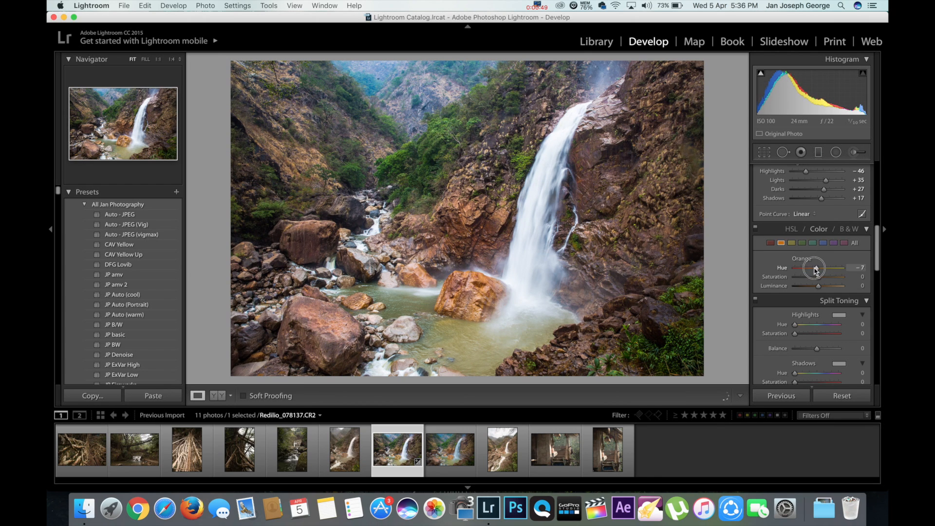
drag(829, 267, 817, 267)
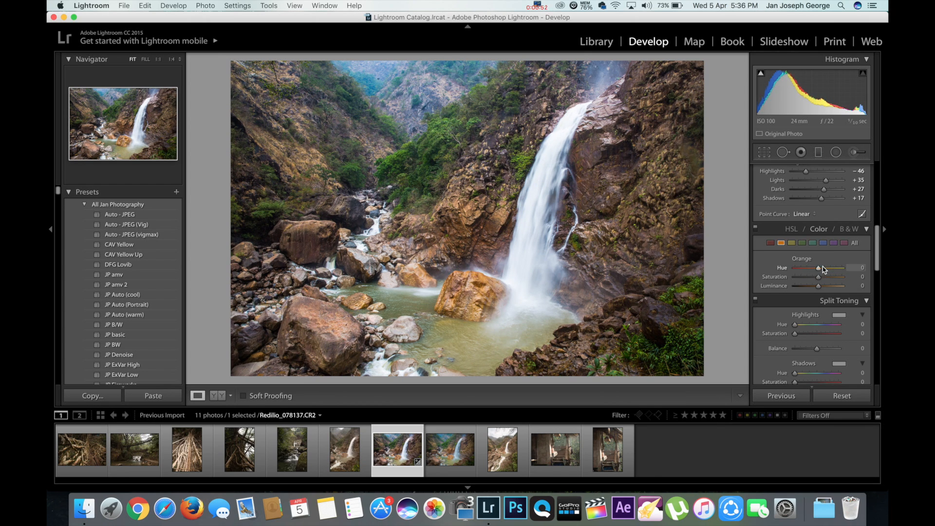
drag(819, 276, 833, 276)
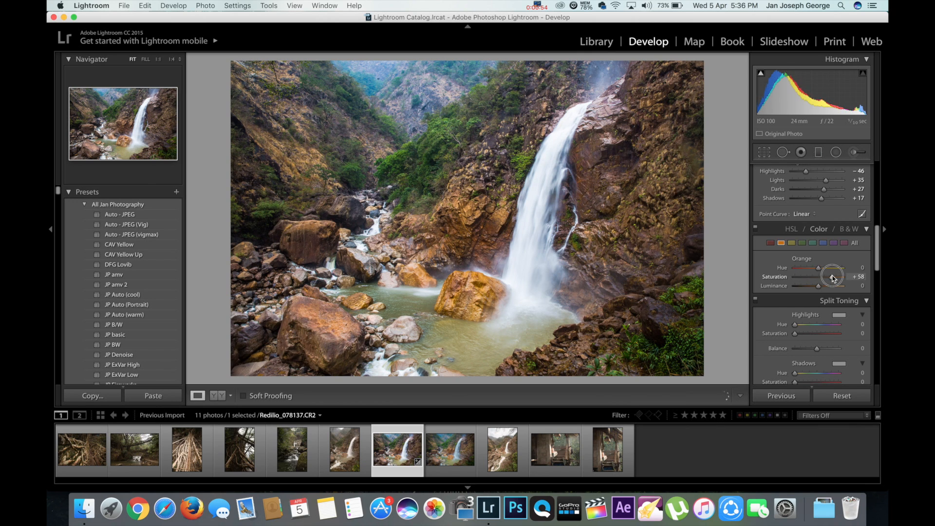
drag(834, 276, 830, 276)
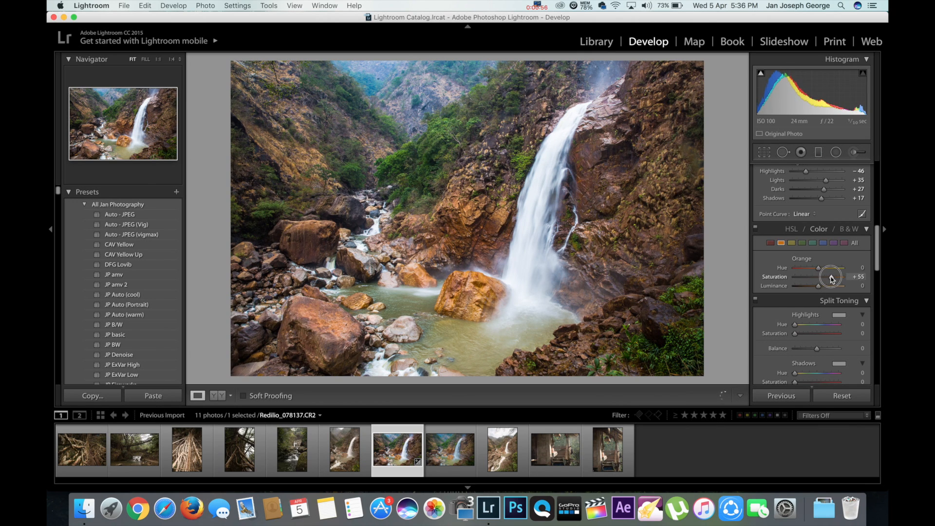
drag(833, 276, 828, 276)
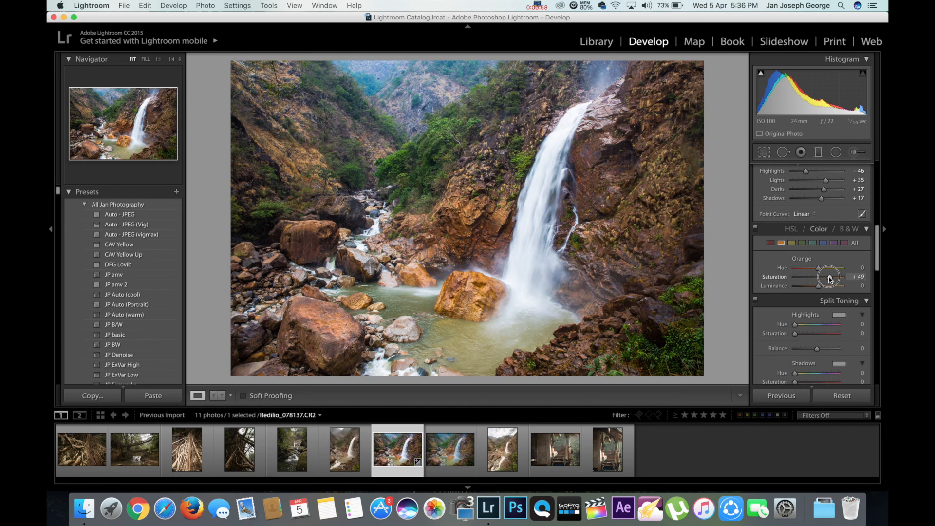
drag(828, 277, 826, 276)
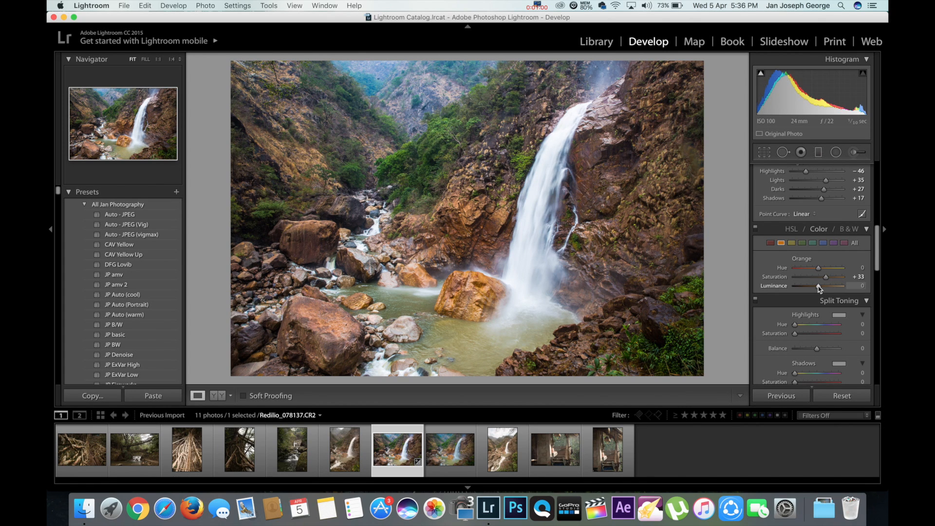
drag(807, 286, 822, 286)
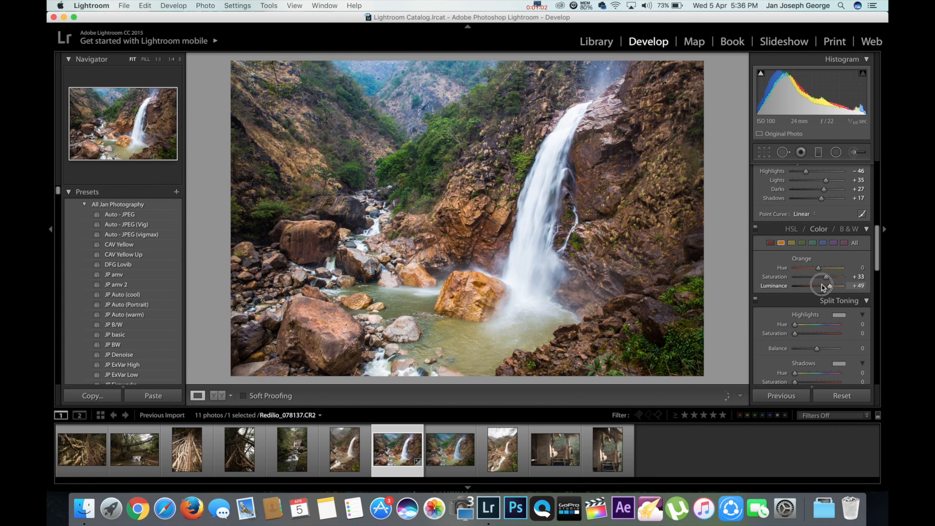
drag(821, 285, 825, 285)
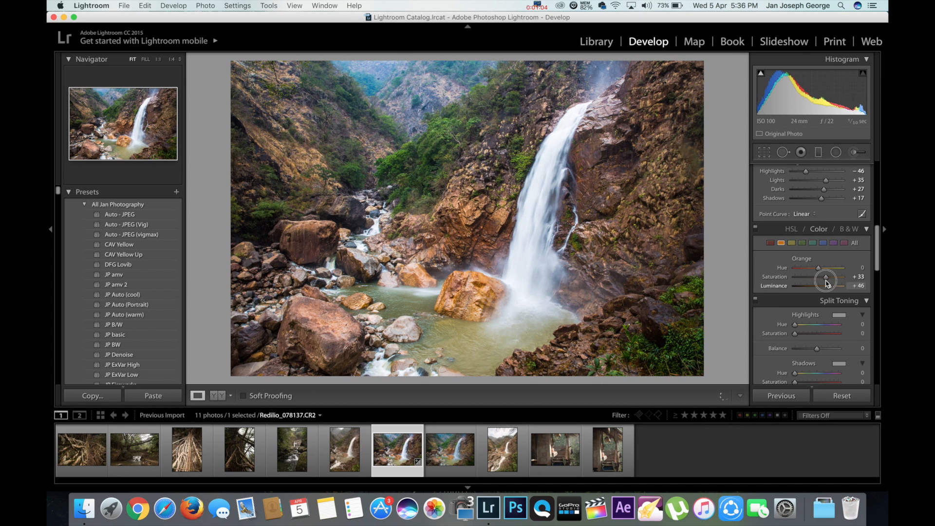
drag(825, 284, 810, 285)
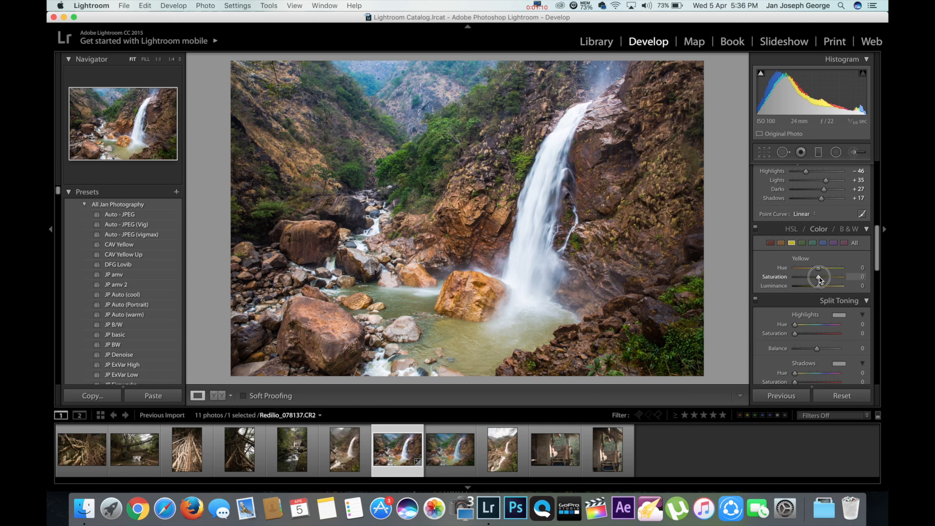
Adjust the Yellow saturation slider in HSL, settling around +4
drag(822, 276, 805, 276)
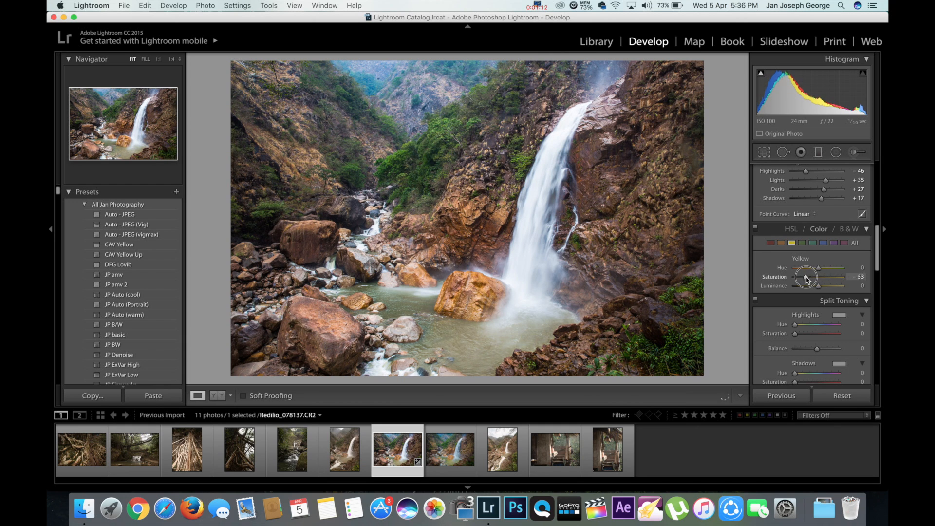
drag(805, 276, 820, 276)
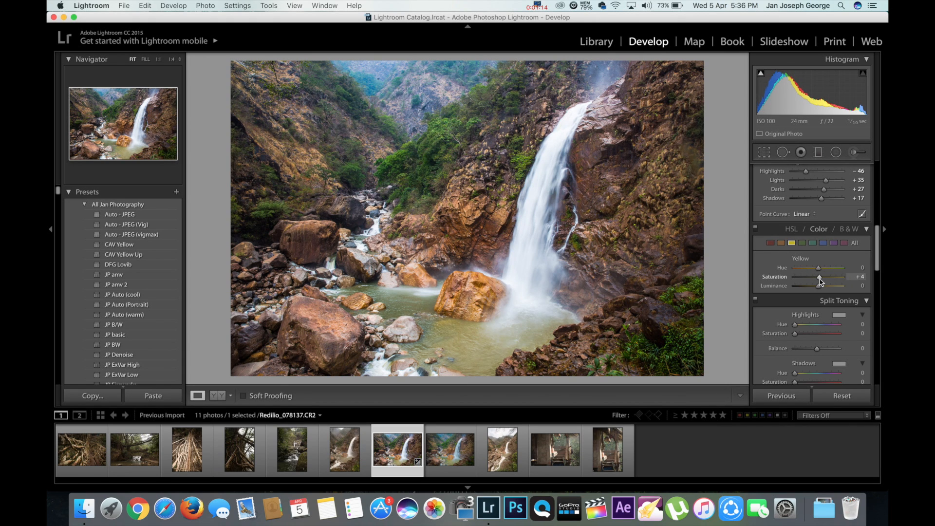
drag(820, 285, 829, 286)
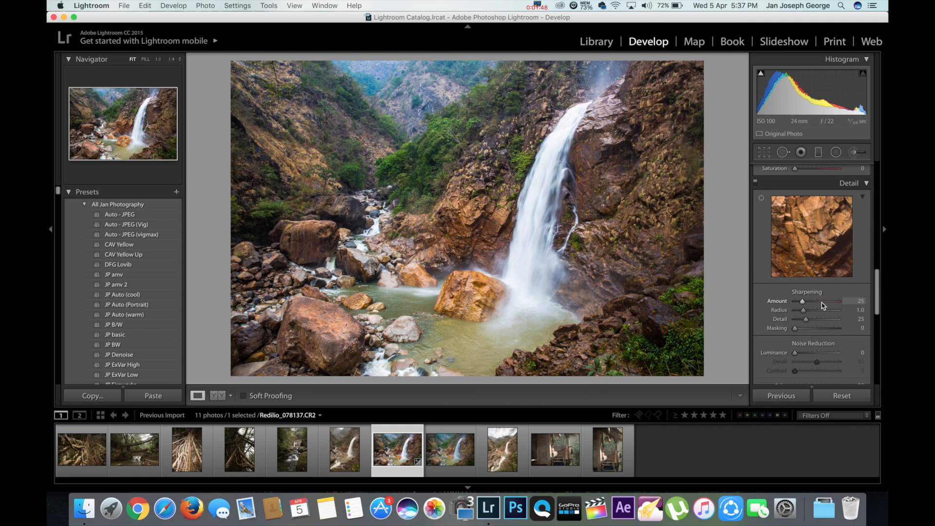
Set sharpening amount to 77 and luminance and colour noise reduction to 38 each
drag(802, 300, 834, 301)
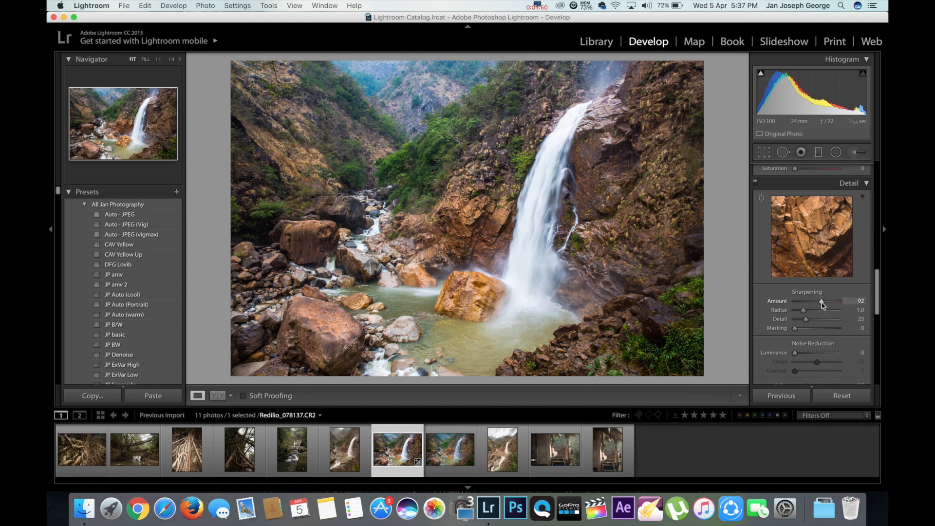
drag(822, 300, 817, 301)
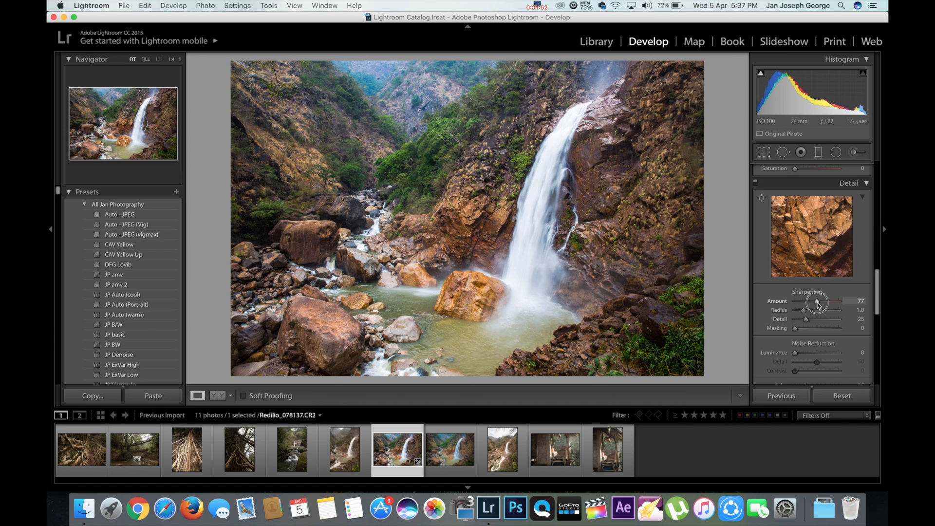
mouse_move(809, 311)
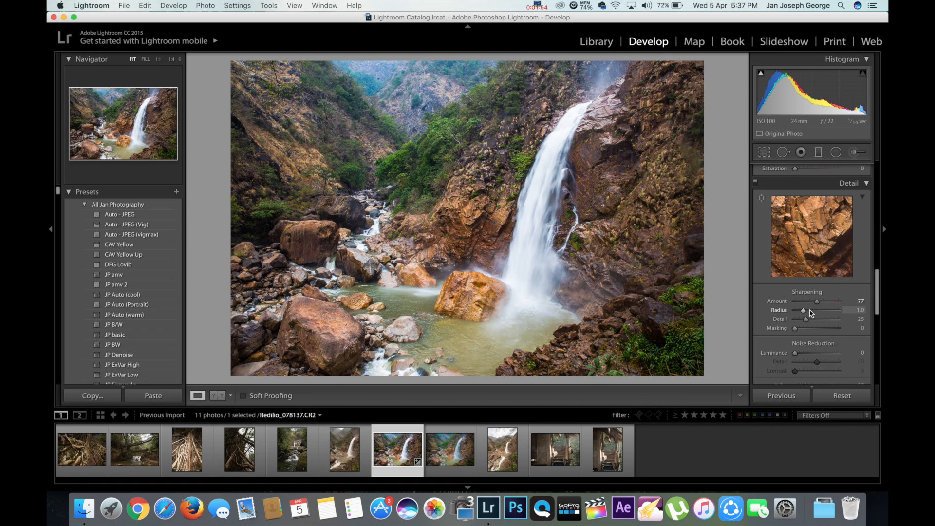
scroll(down, 3)
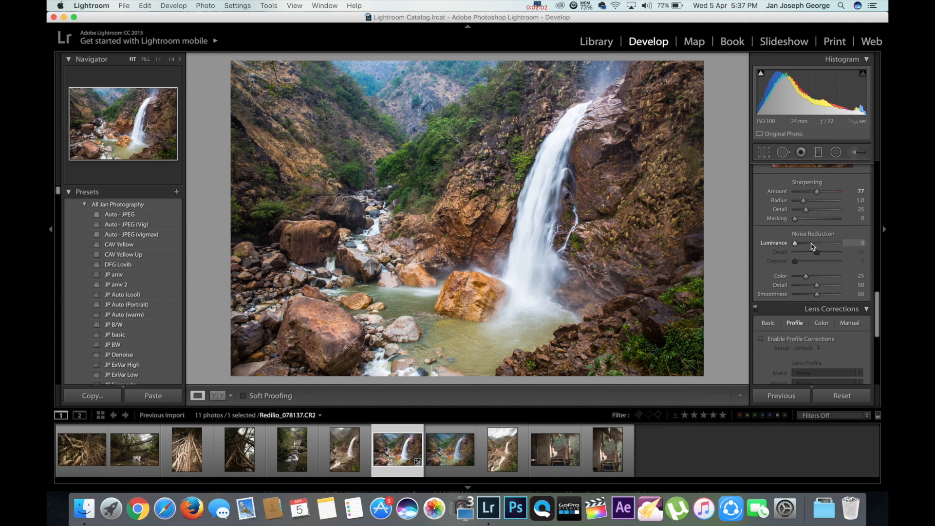
drag(792, 243, 826, 243)
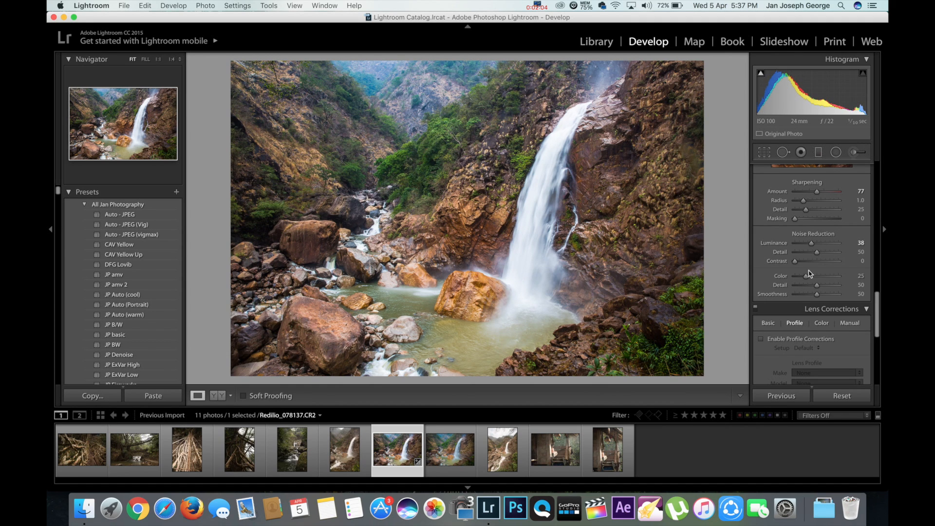
drag(819, 275, 827, 276)
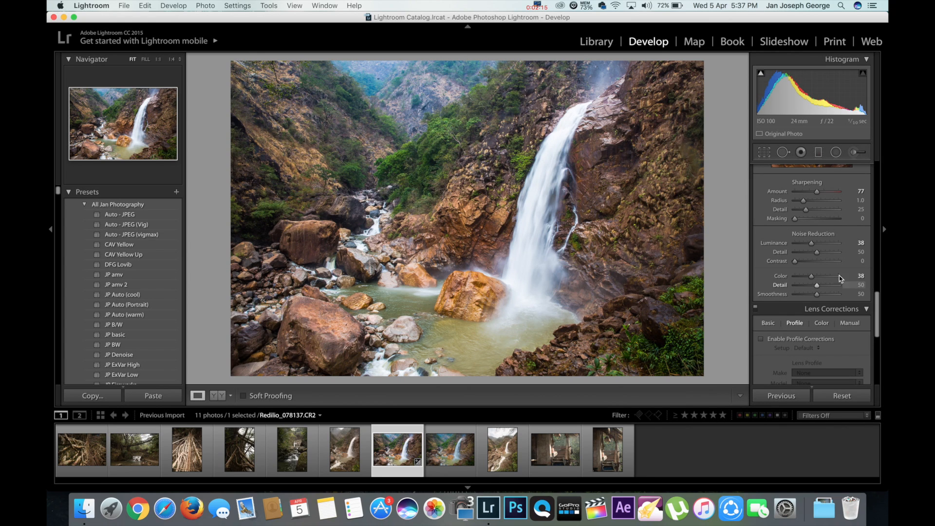
scroll(down, 3)
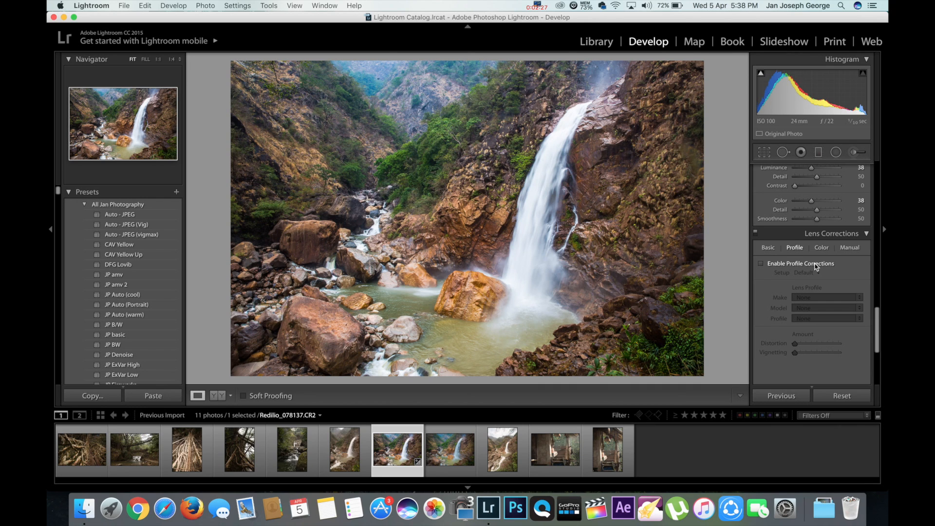
Enable lens profile corrections with Canon as the make, toggling them off and on to compare
click(760, 263)
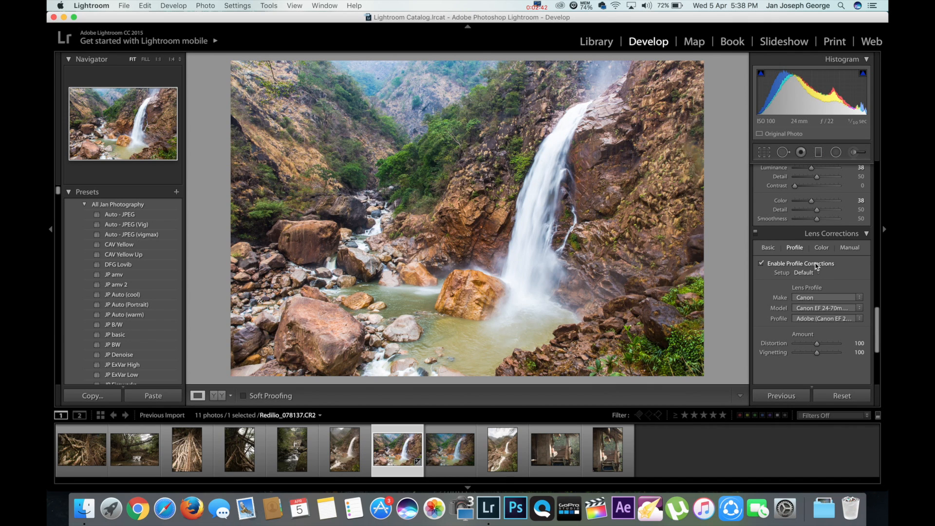
click(826, 297)
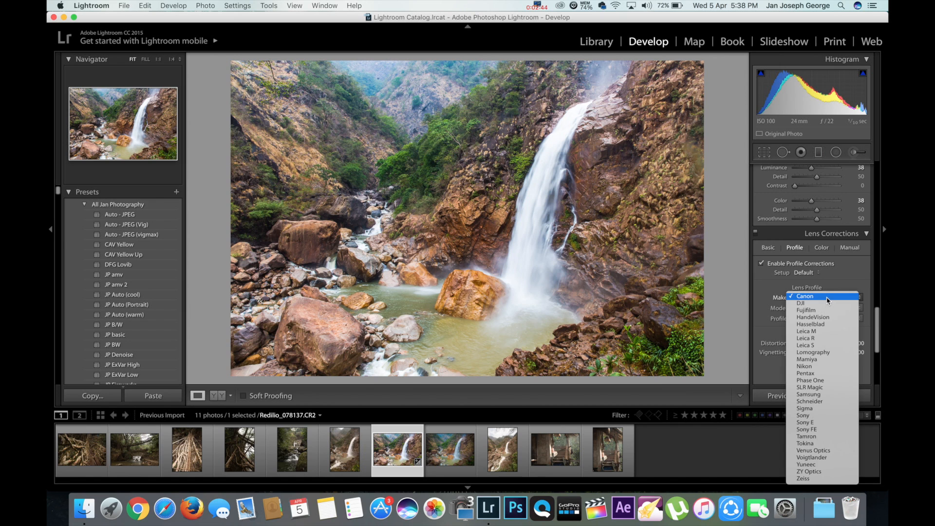
click(805, 296)
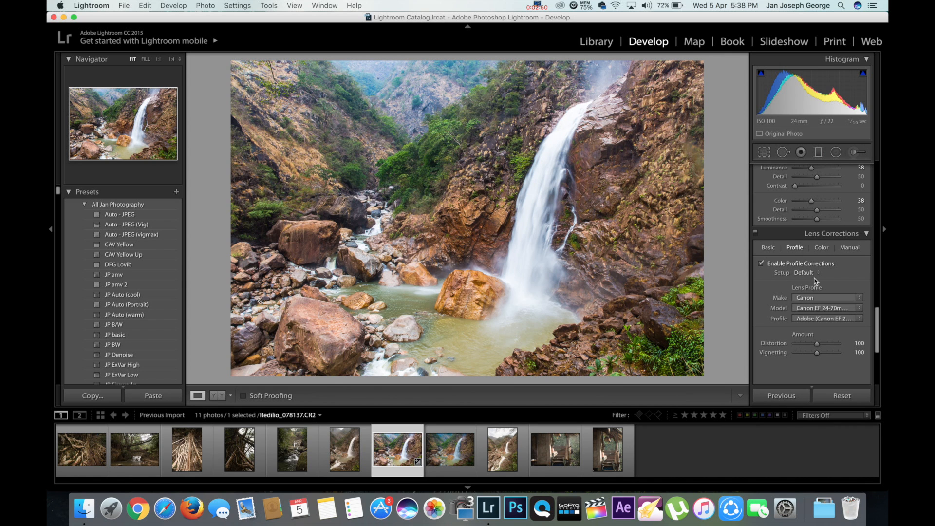
scroll(down, 3)
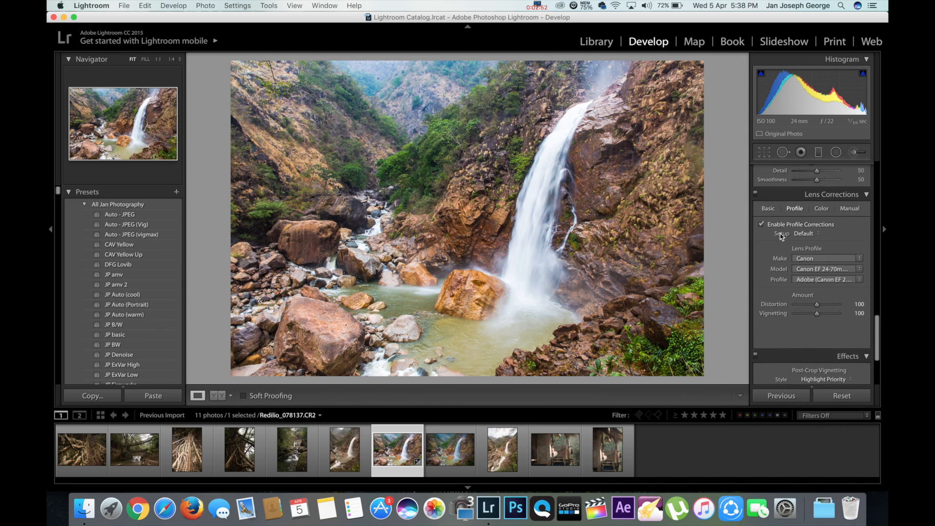
click(761, 200)
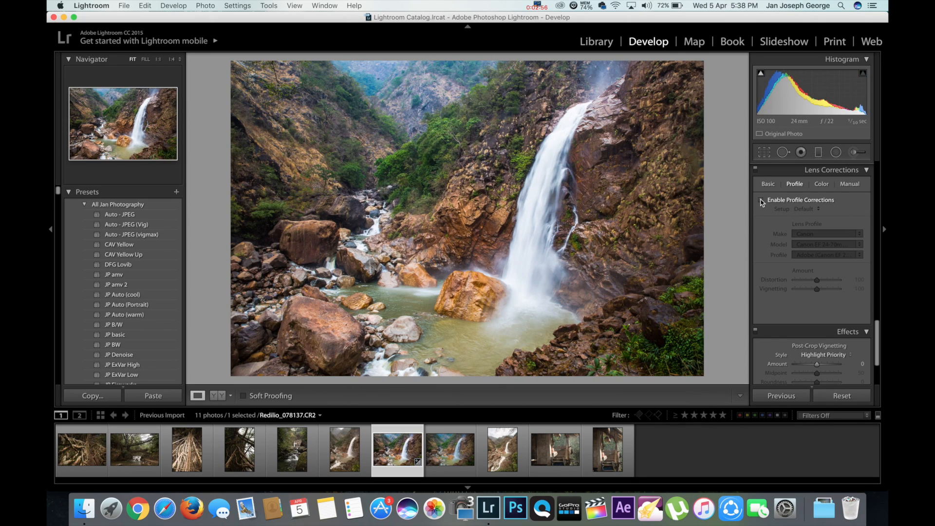
click(761, 199)
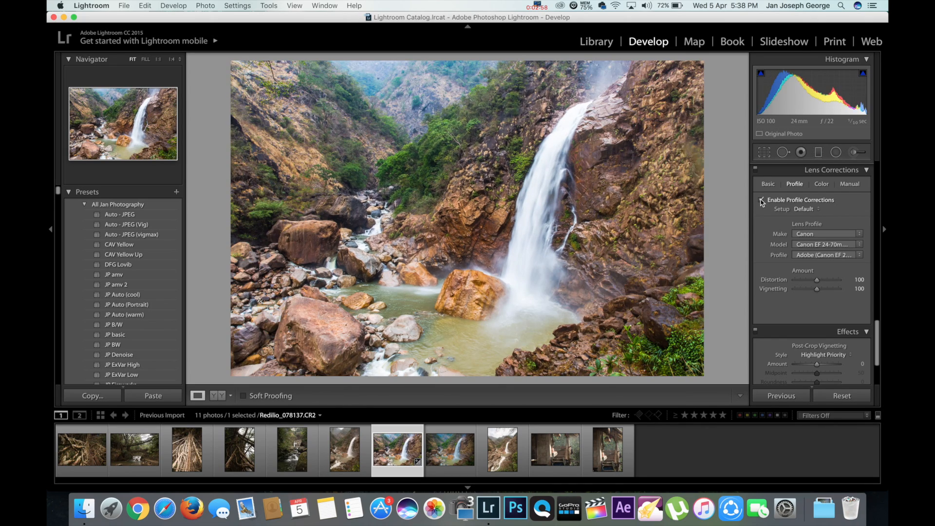
click(761, 199)
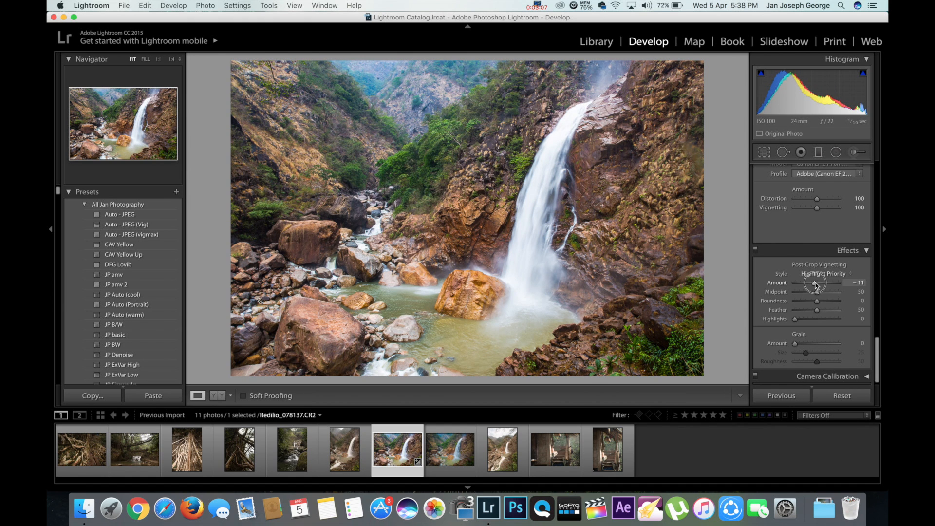
Set the post-crop vignette to amount −4, midpoint 48, roundness +31, feather 59
drag(811, 283, 820, 283)
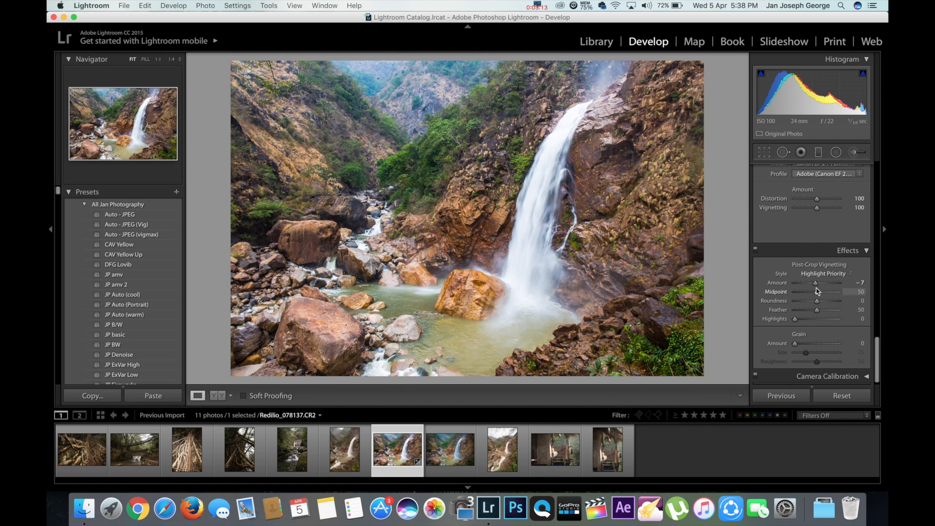
drag(820, 282, 816, 282)
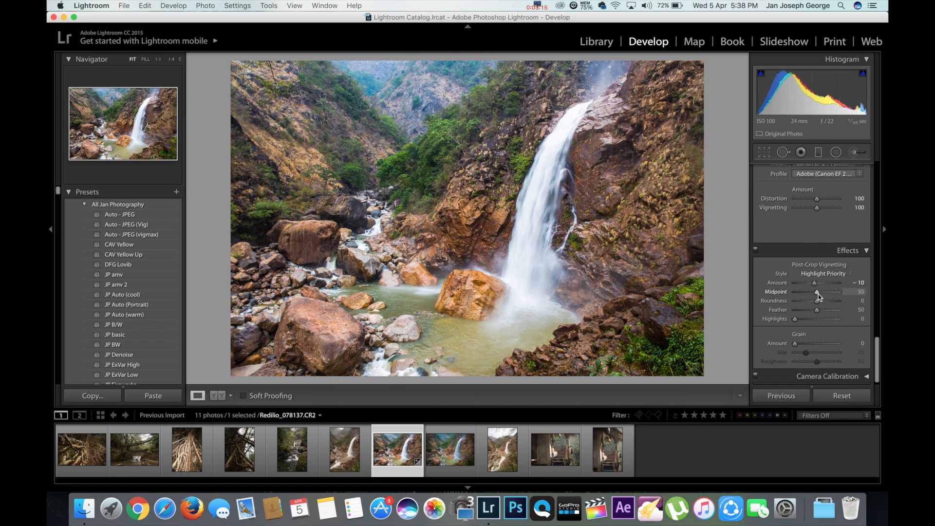
drag(816, 291, 818, 291)
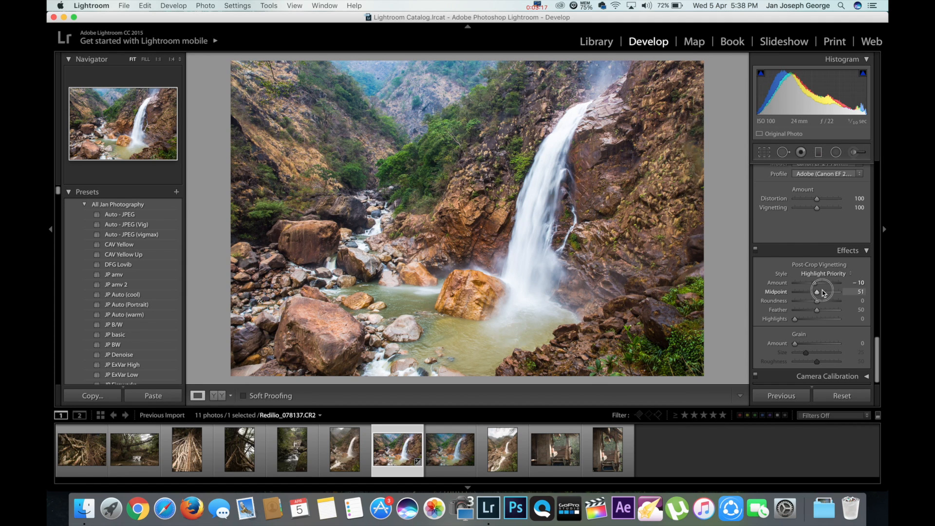
drag(816, 292, 825, 291)
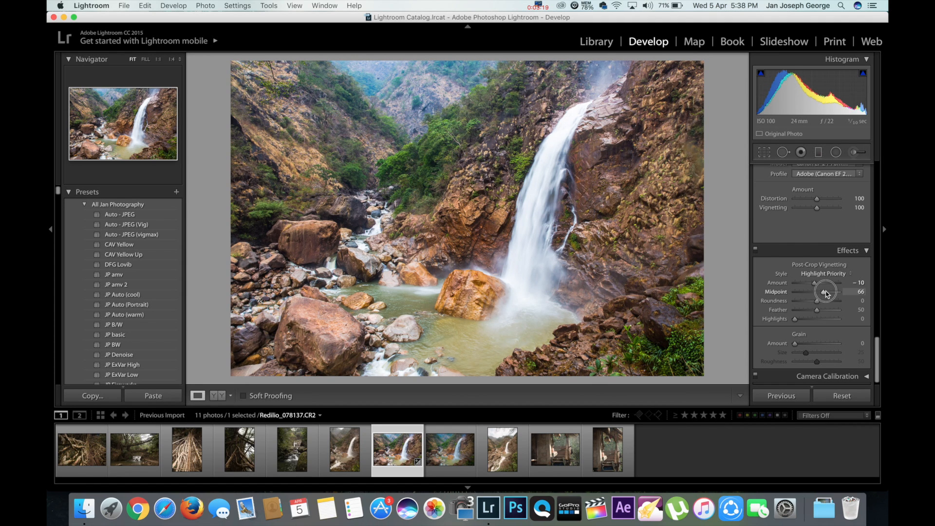
drag(828, 291, 817, 291)
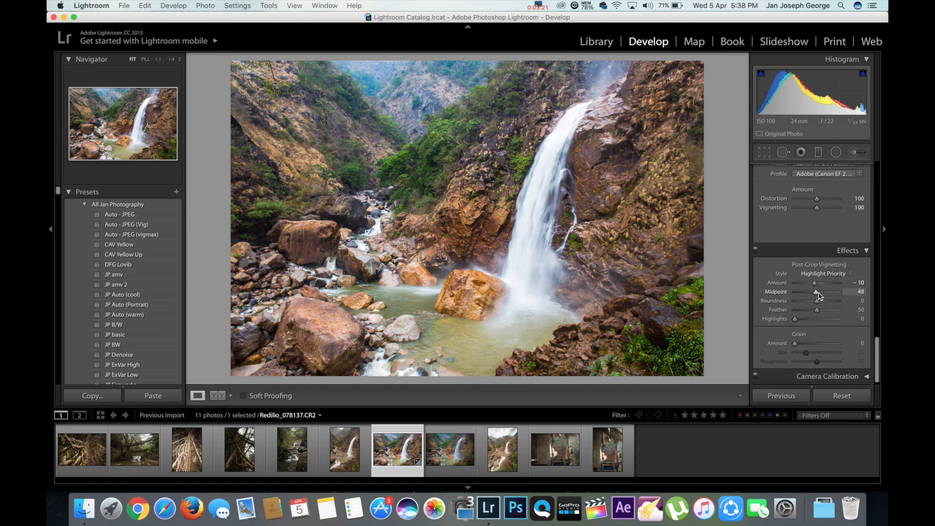
drag(820, 300, 826, 301)
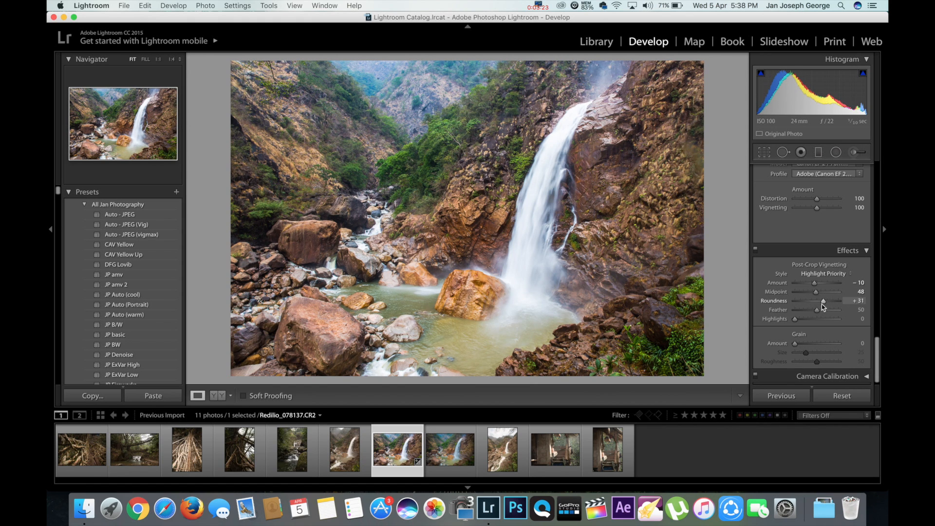
drag(820, 310, 826, 310)
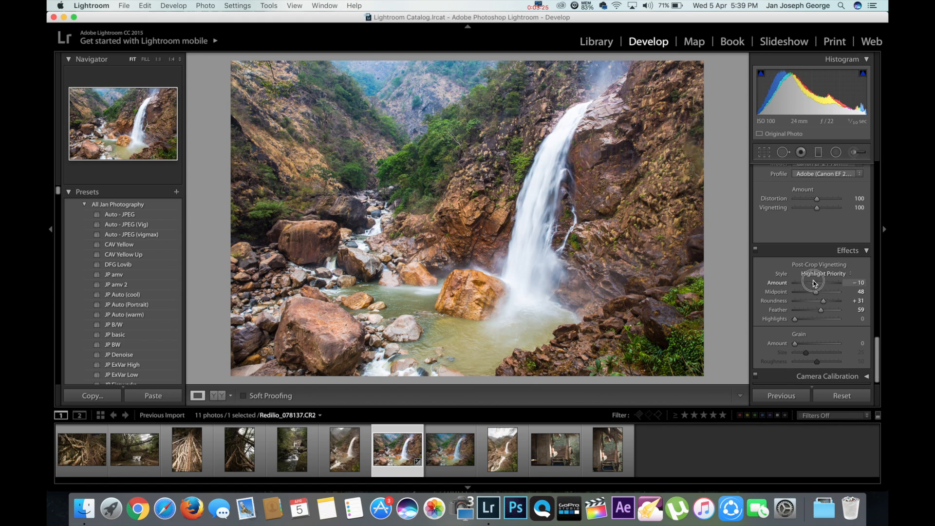
drag(834, 282, 840, 283)
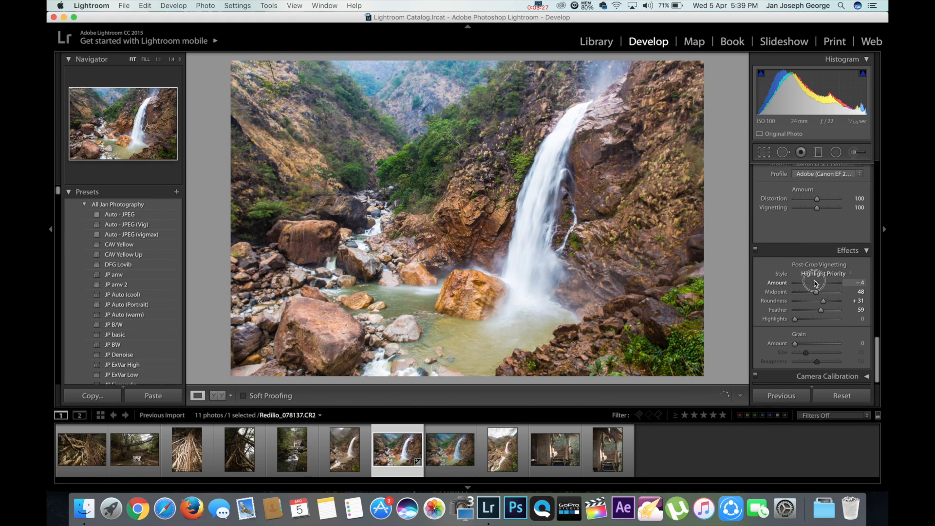
drag(832, 282, 820, 283)
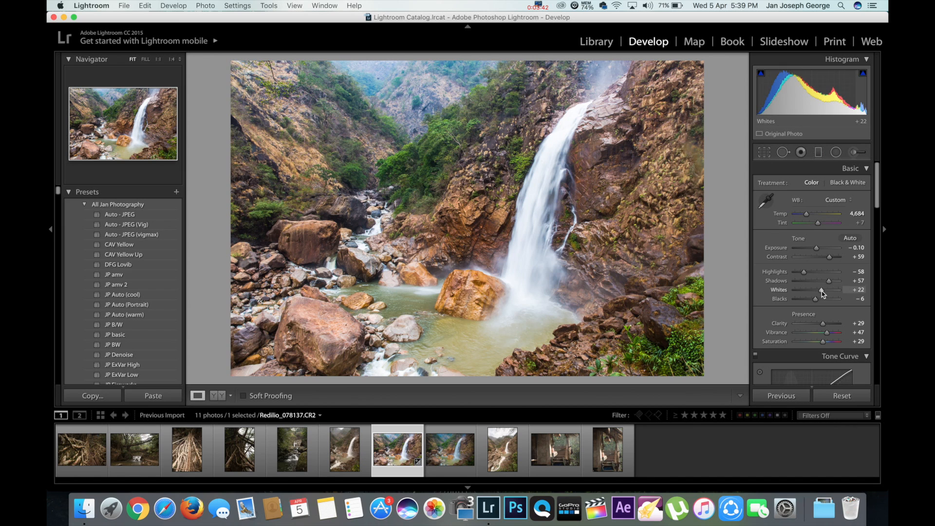
Lower exposure to −0.20 and highlights to −98, then show the Before/After comparison
drag(831, 247, 815, 248)
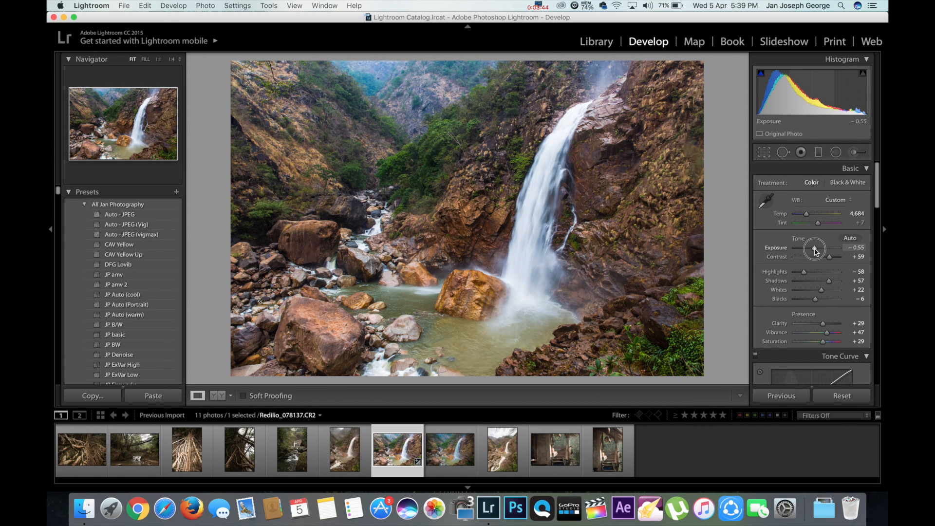
drag(814, 247, 823, 247)
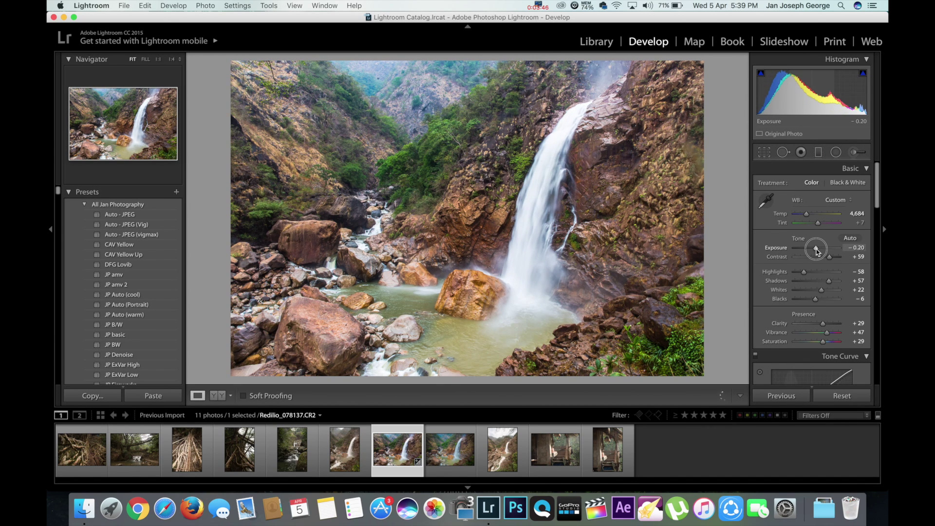
drag(802, 271, 794, 271)
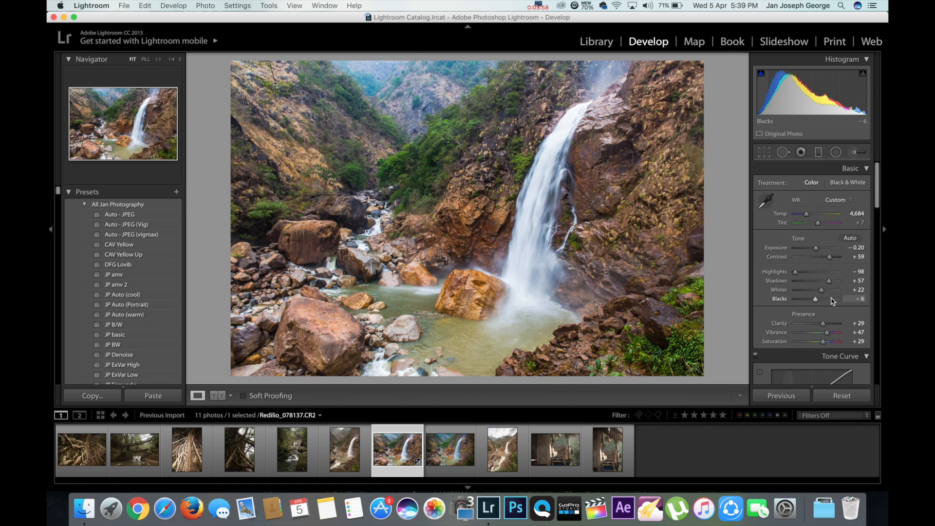
click(218, 396)
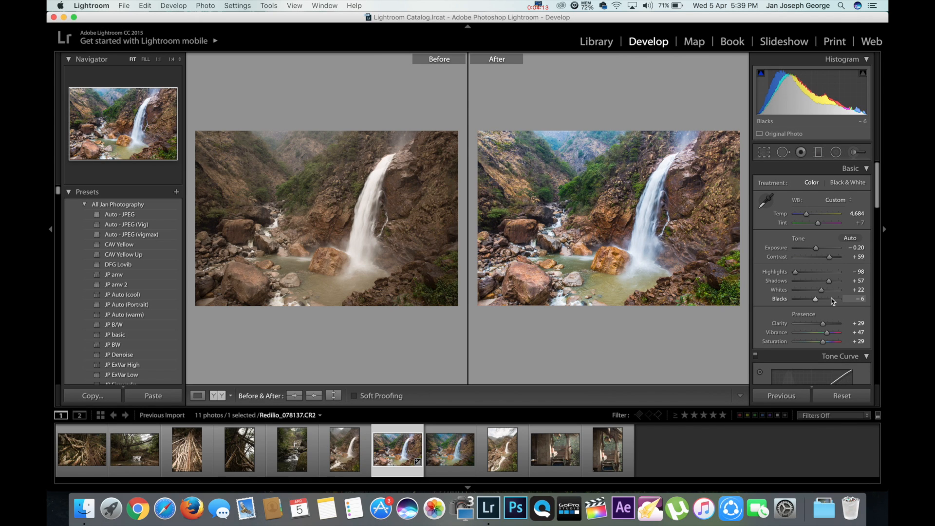
Return to the single Loupe view of the edited waterfall photo
click(196, 395)
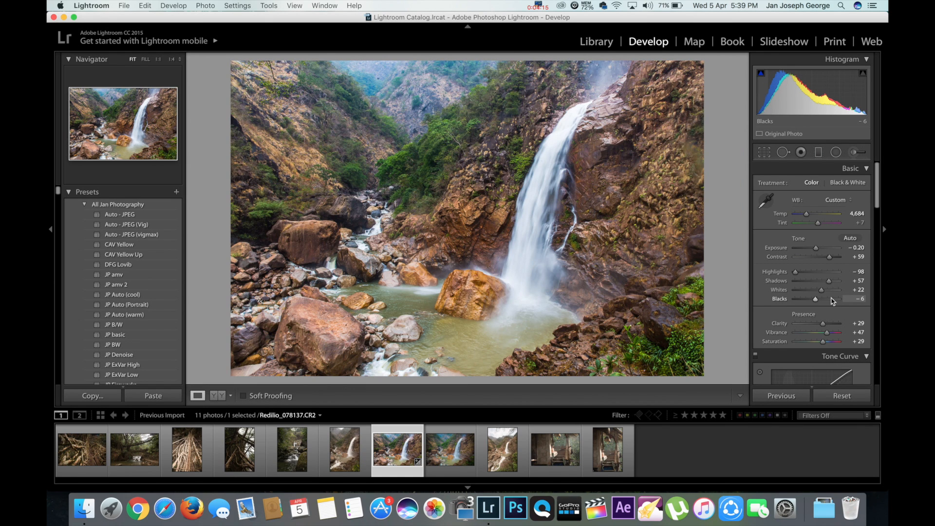